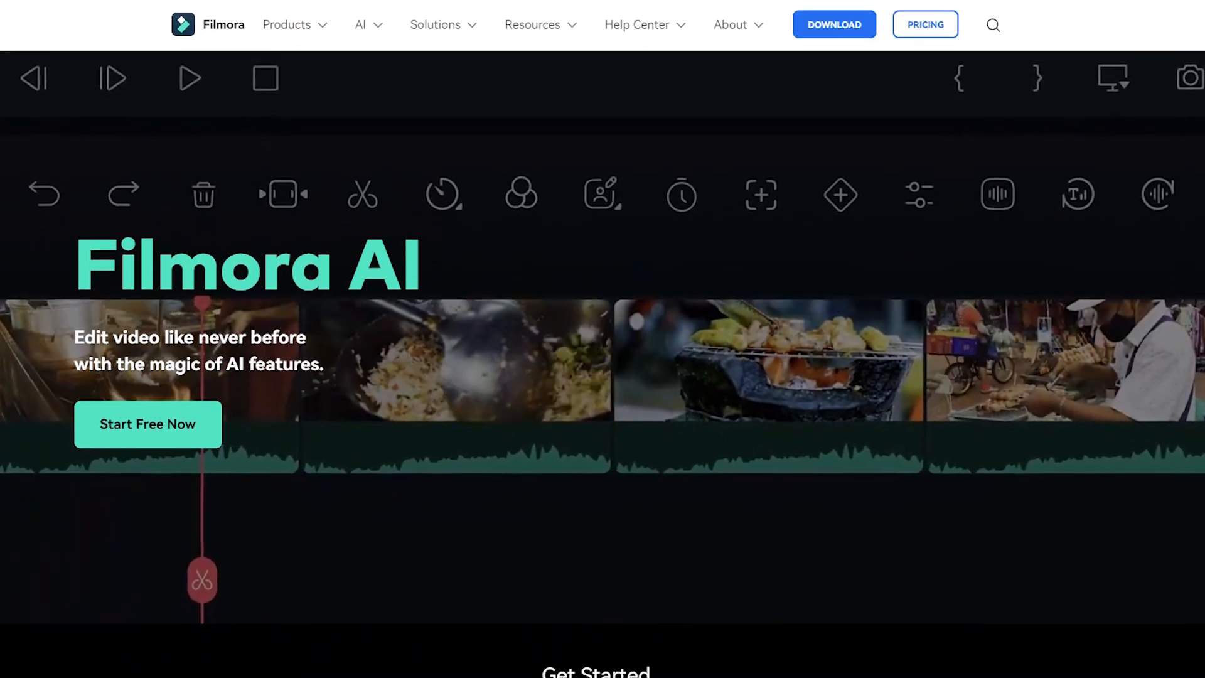
# In the AI Music tool, tag Mood Mysterious, Theme Motivational & Inspiring and Genre Lofi Hip Hop
pyautogui.scroll(-3)
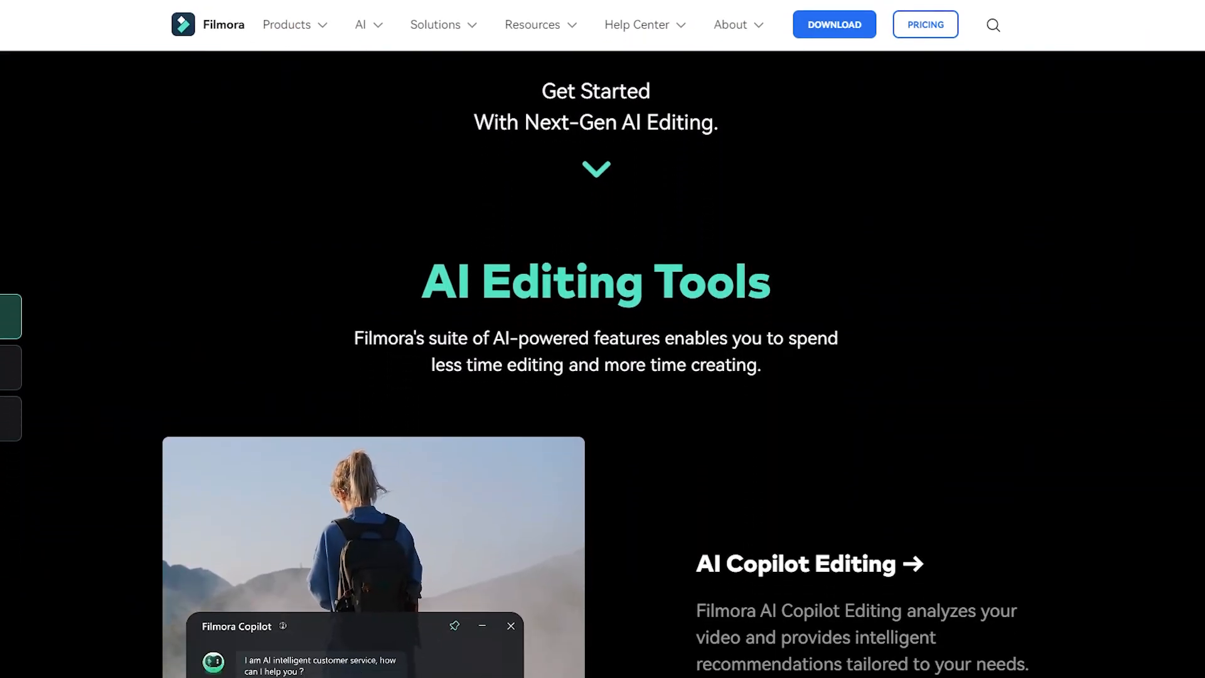
pyautogui.scroll(-3)
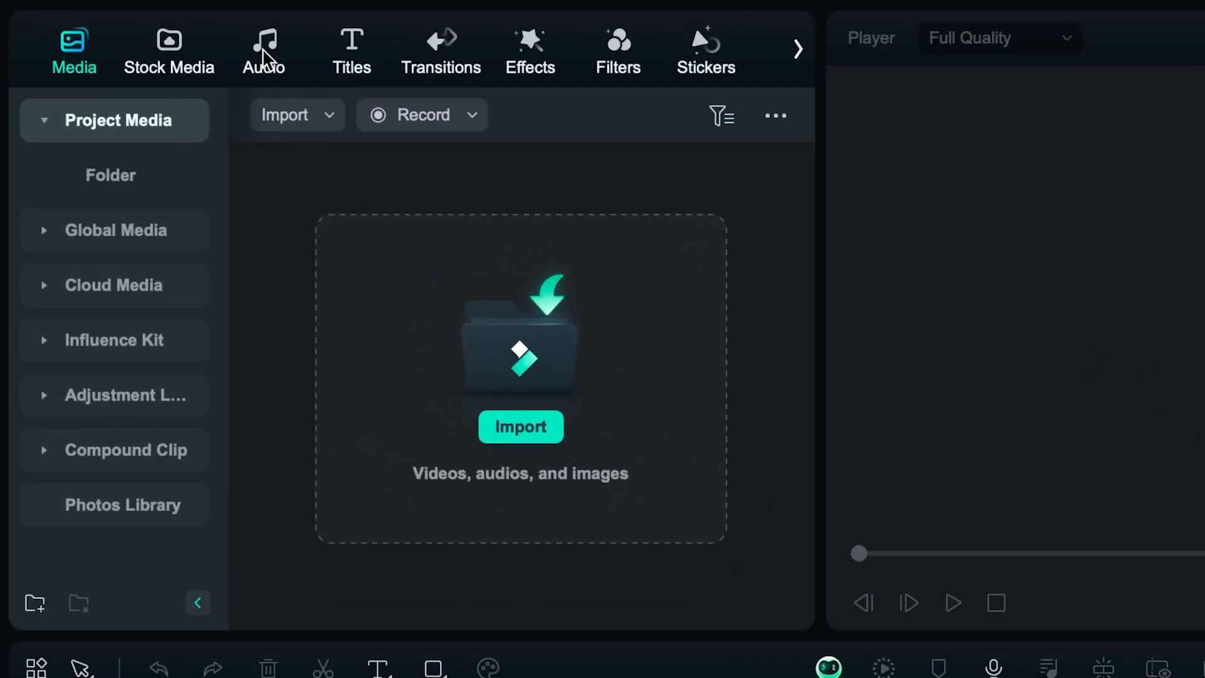
pyautogui.click(264, 45)
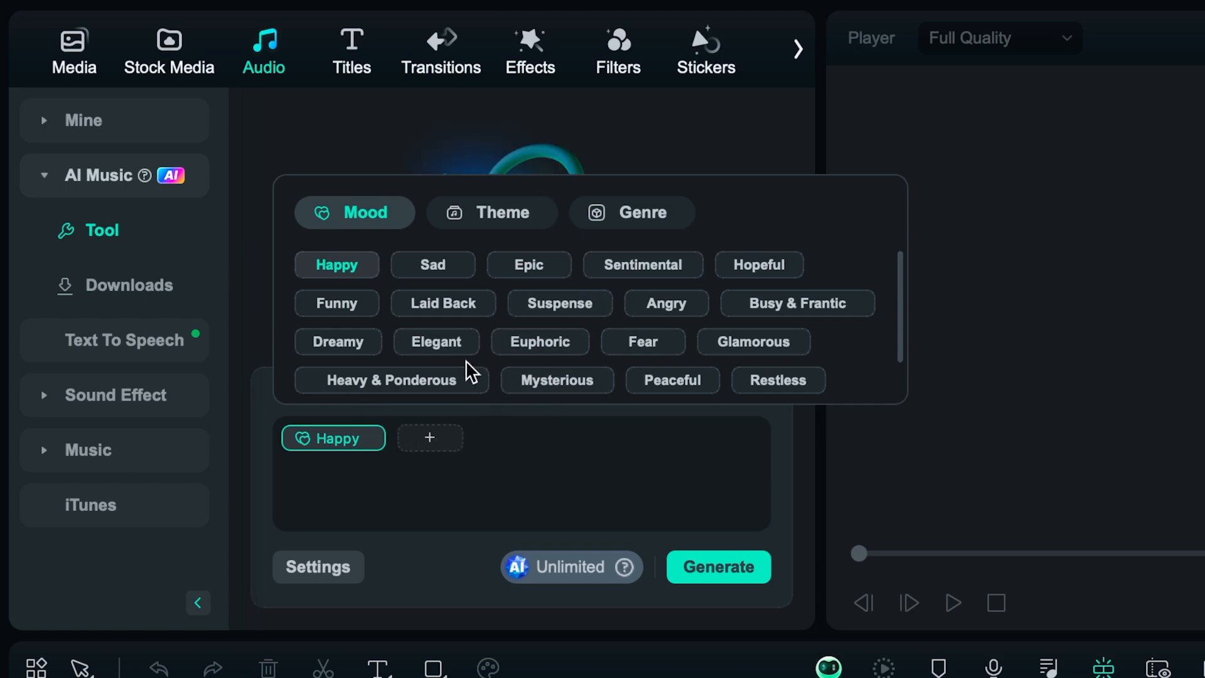
pyautogui.moveTo(639, 253)
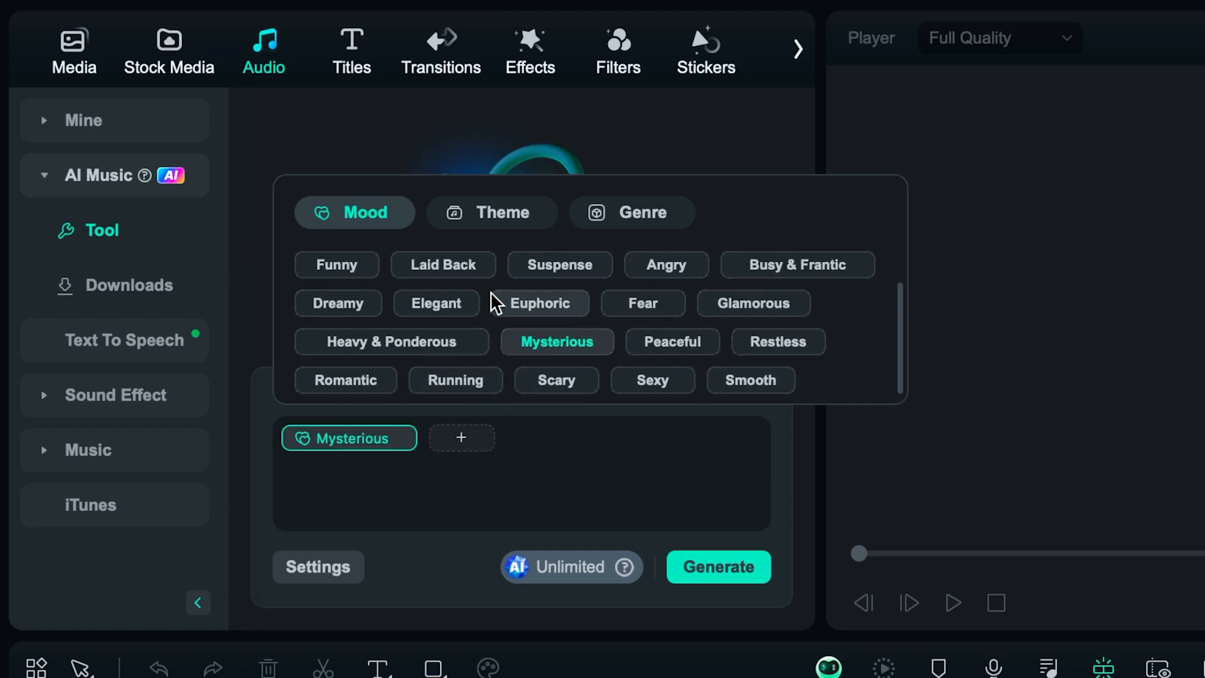
pyautogui.click(492, 212)
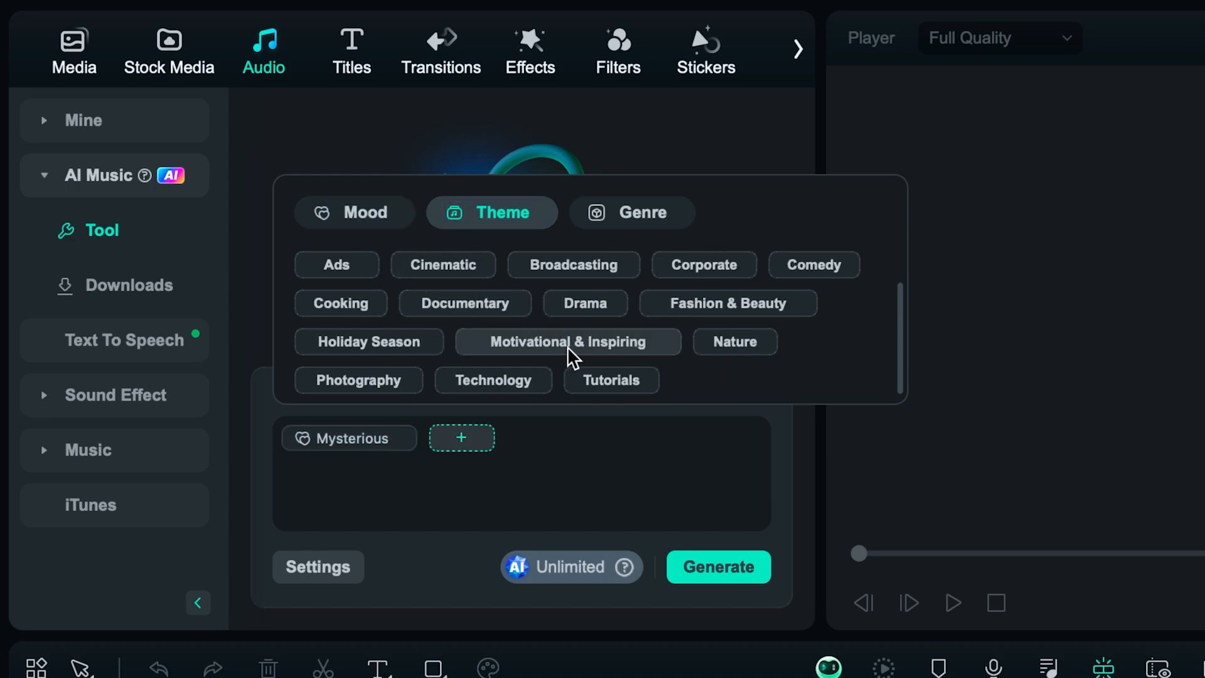
pyautogui.click(631, 212)
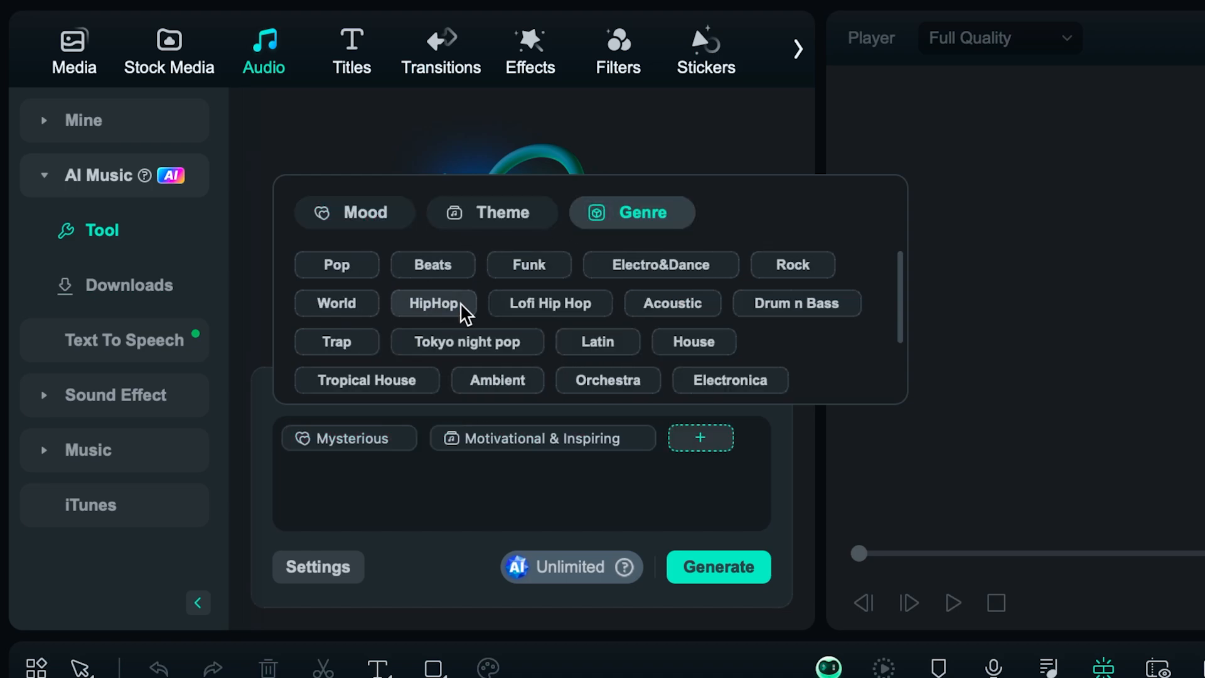
pyautogui.moveTo(385, 279)
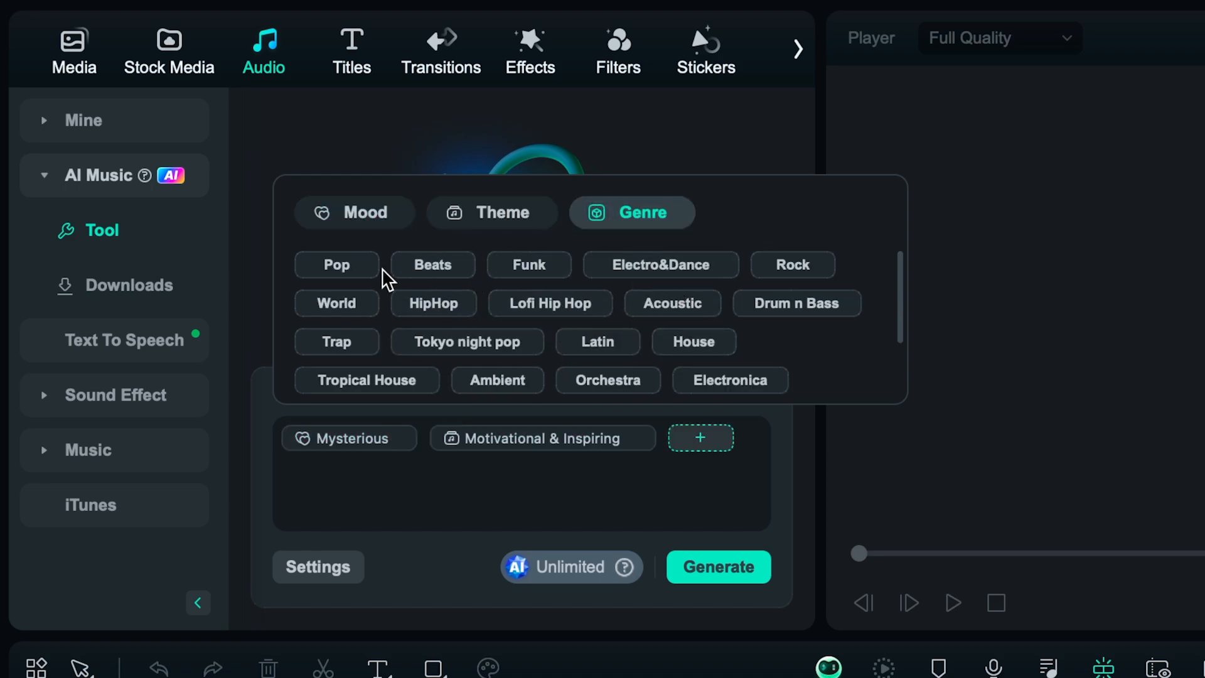
pyautogui.click(550, 303)
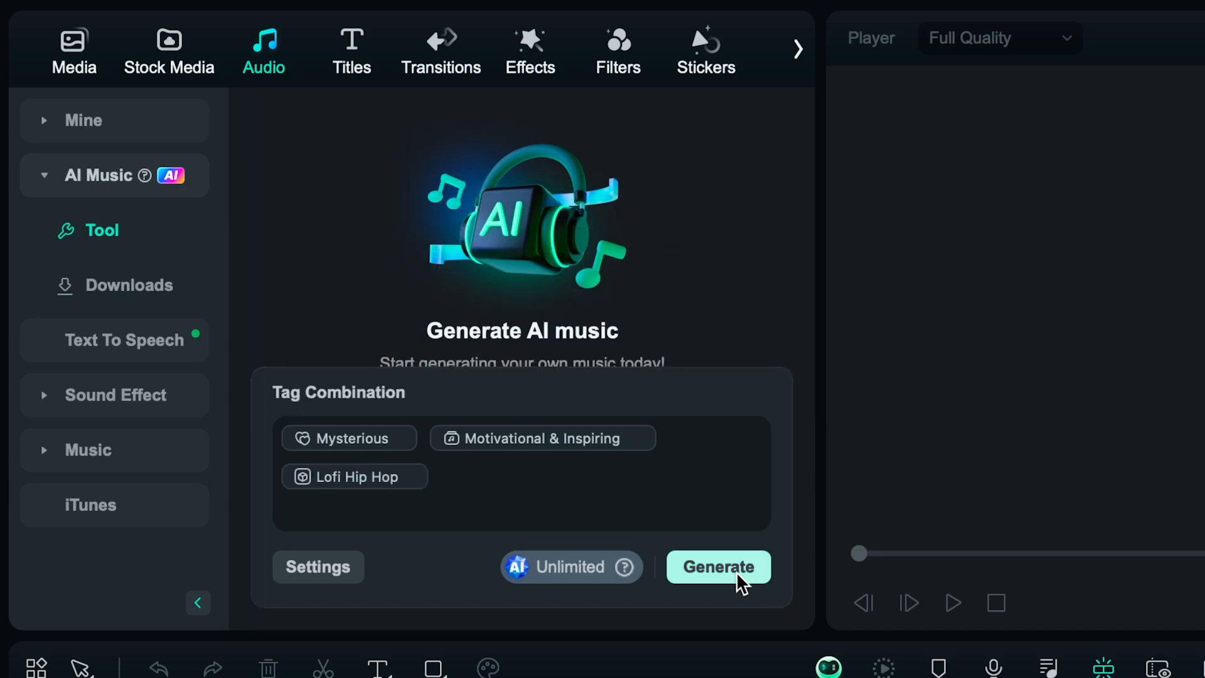
# Generate music from the chosen tags and preview one generated track
pyautogui.click(718, 566)
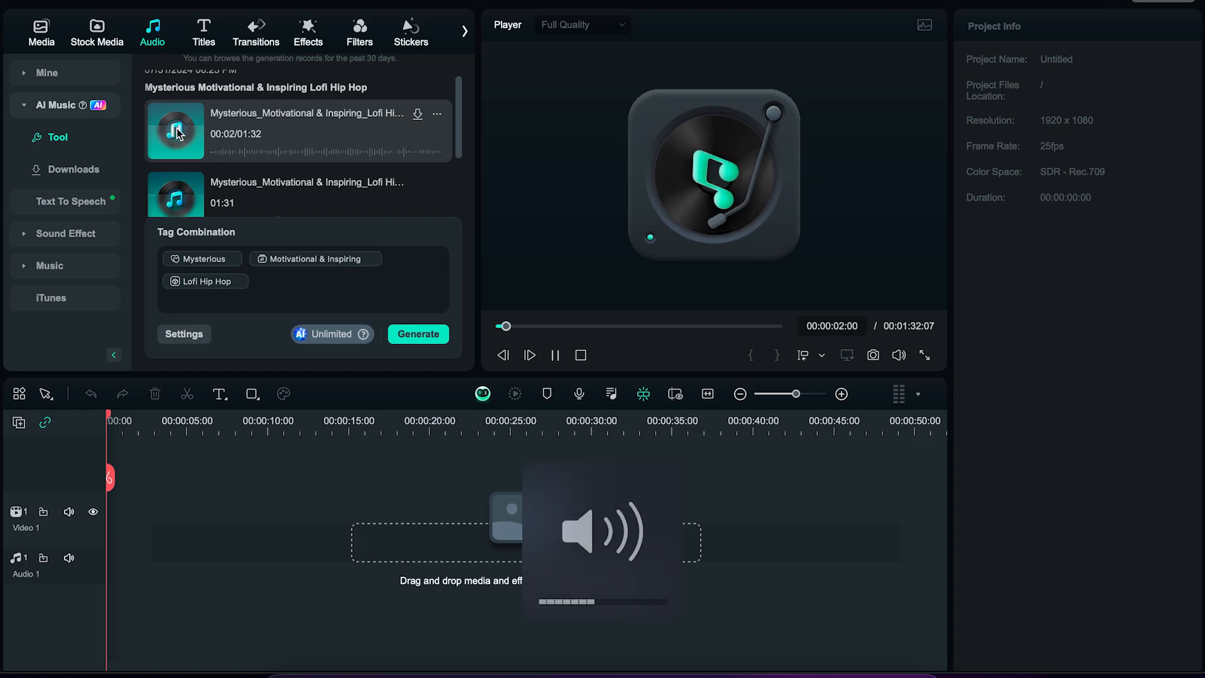
pyautogui.click(179, 175)
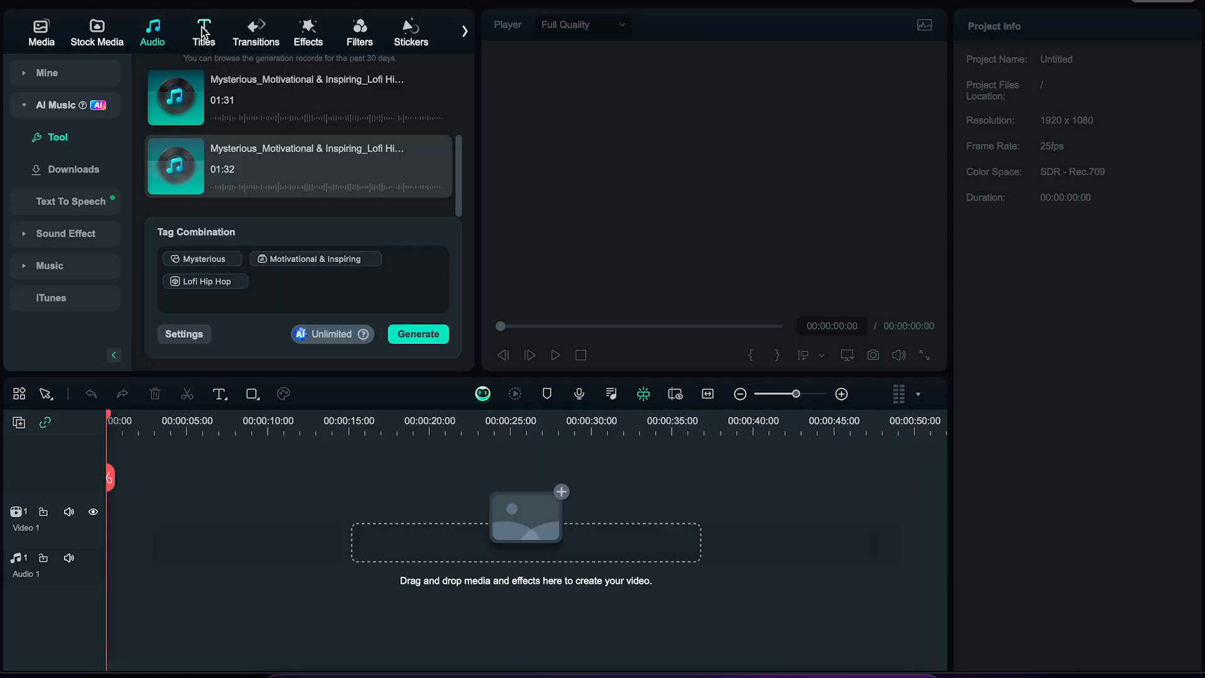
# Add a title from Titles, start Clone Voice in Text To Speech and record the consent and sample
pyautogui.click(203, 26)
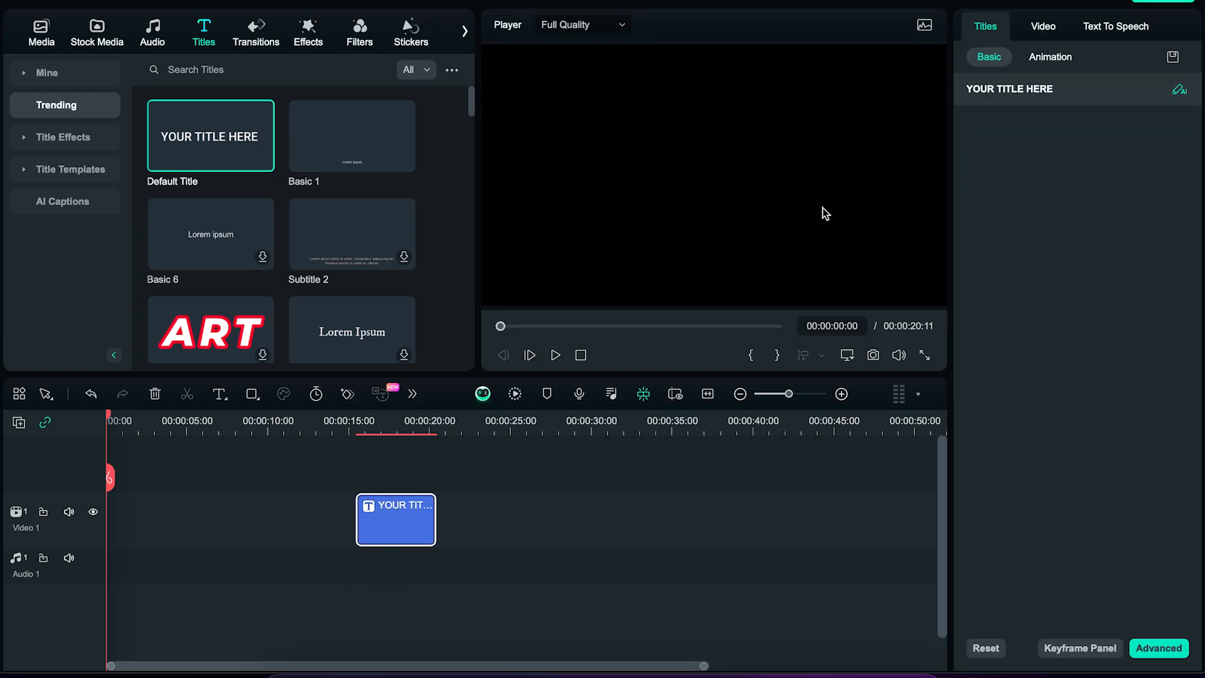
pyautogui.click(1115, 26)
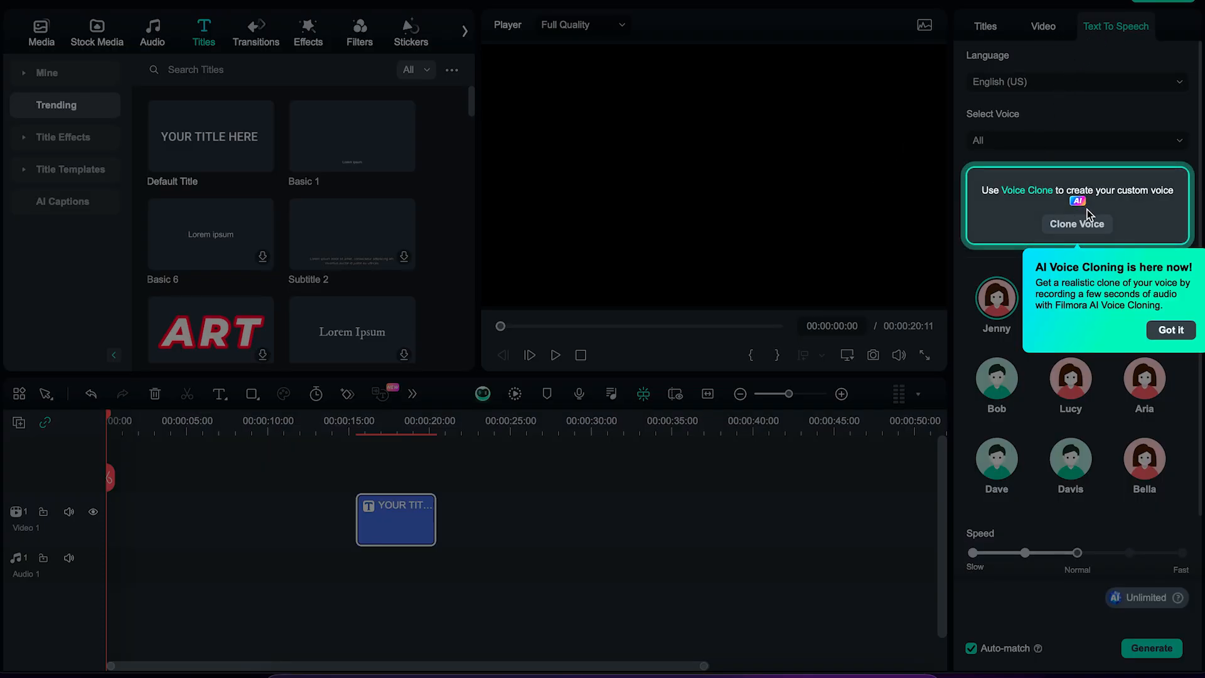
pyautogui.click(1077, 224)
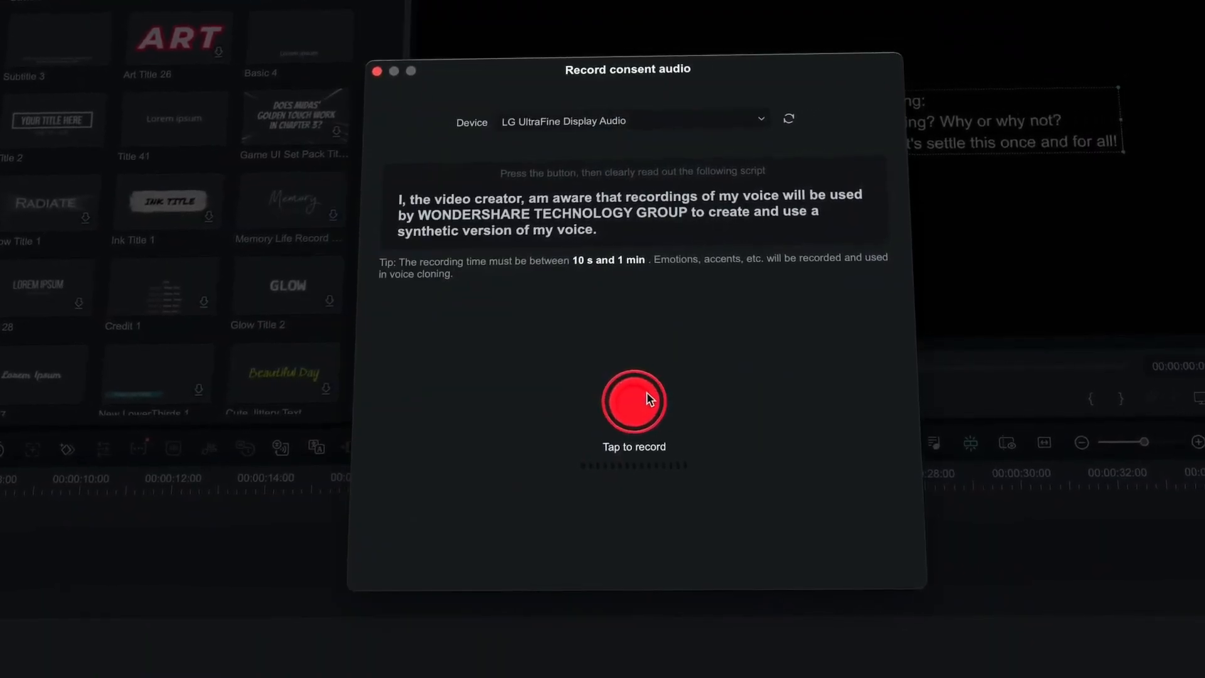
pyautogui.click(633, 402)
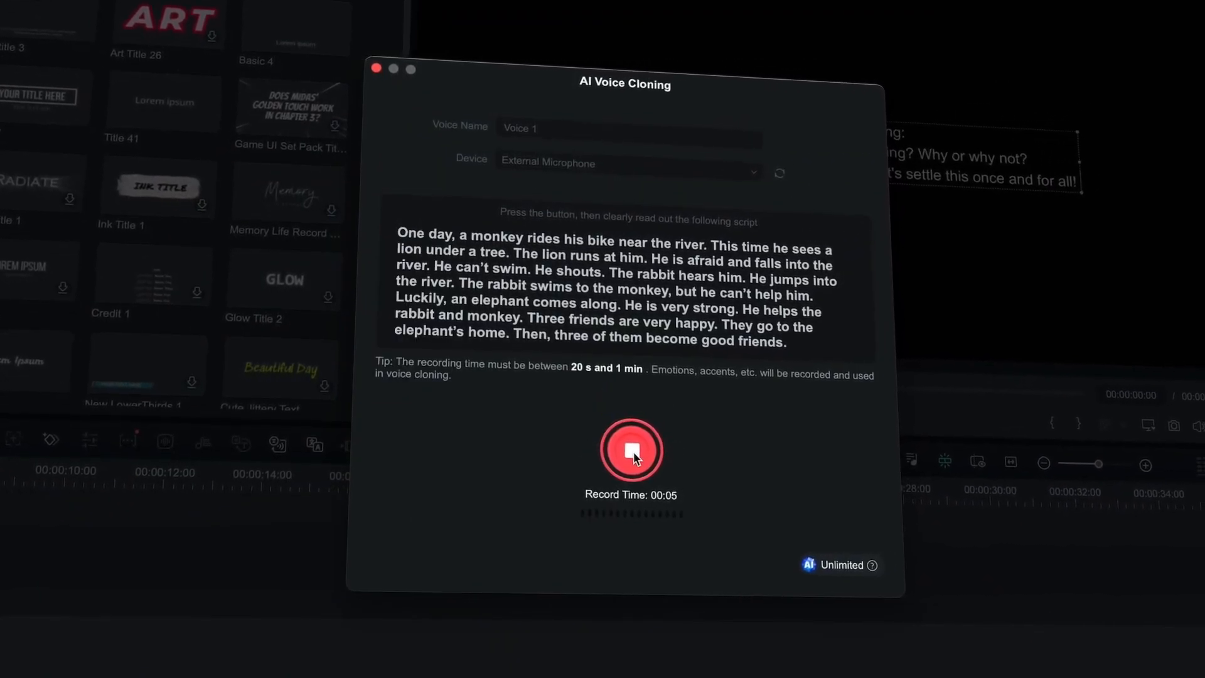
pyautogui.click(630, 451)
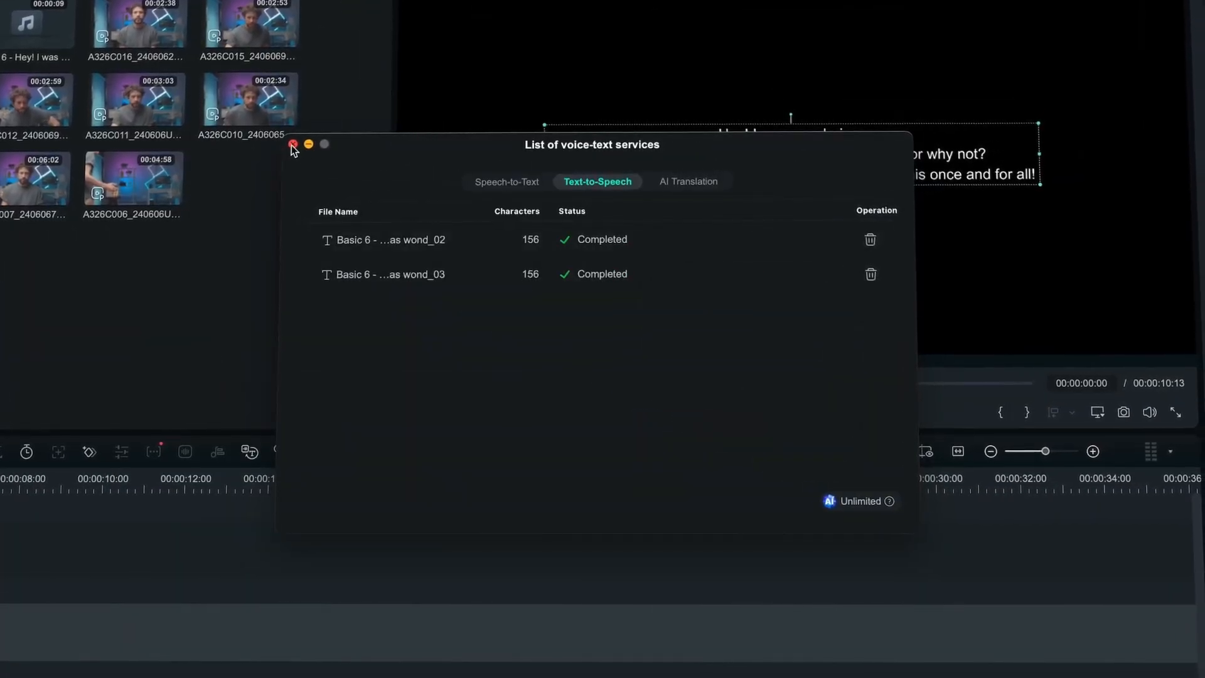
# Close the services list, run AI Text to Video on the coffee script and play the result
pyautogui.click(295, 144)
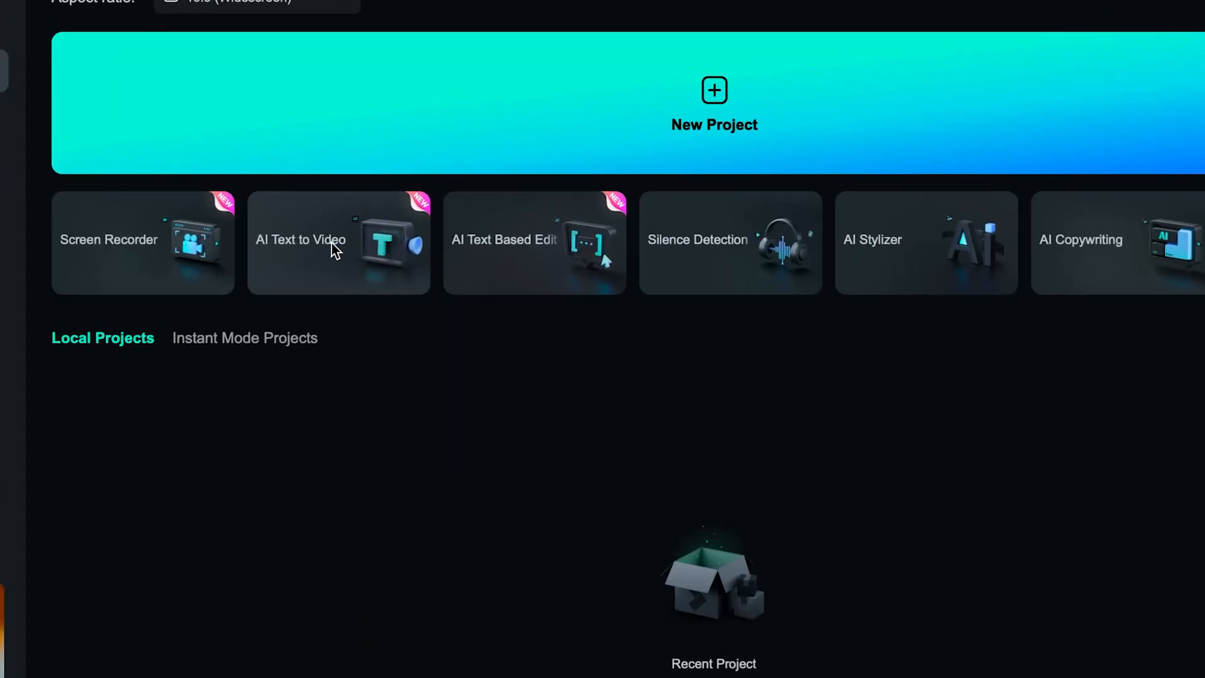
pyautogui.click(332, 242)
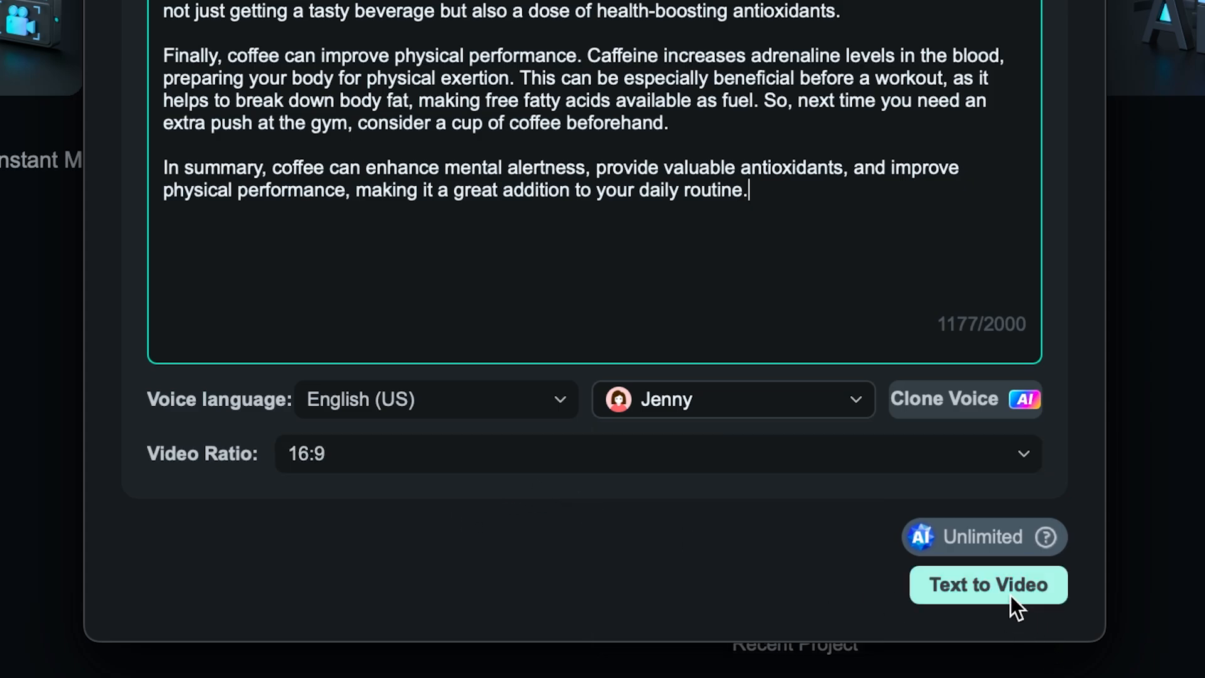
pyautogui.click(990, 585)
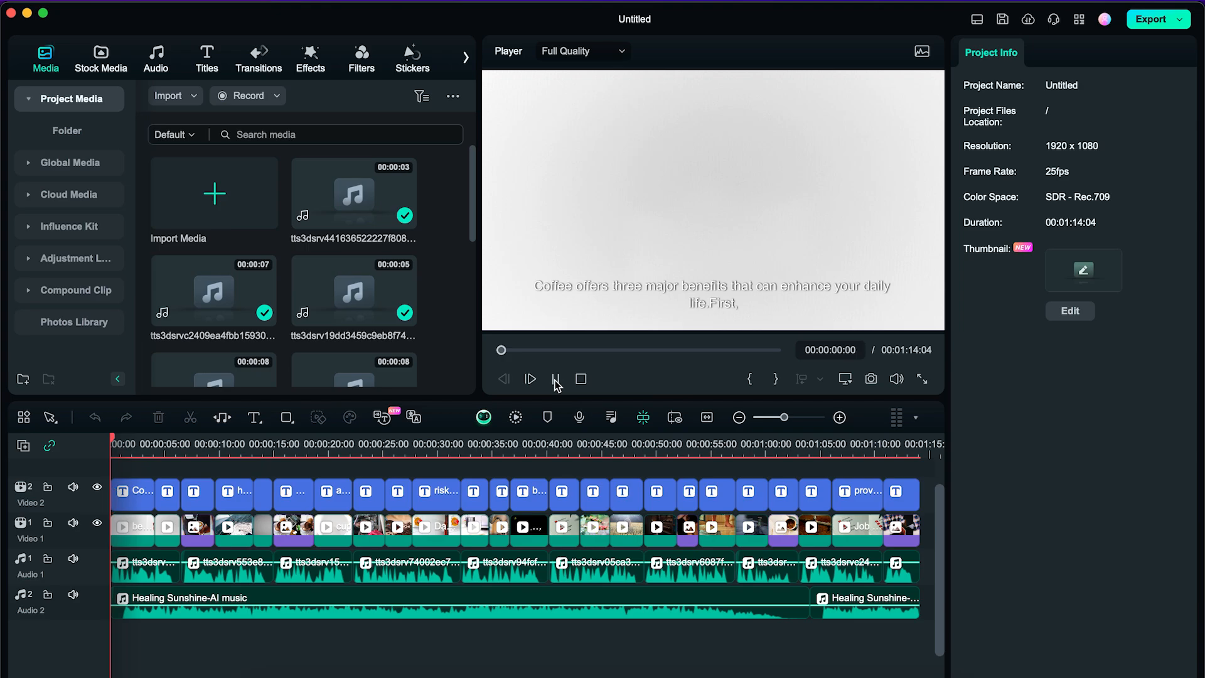
pyautogui.click(530, 379)
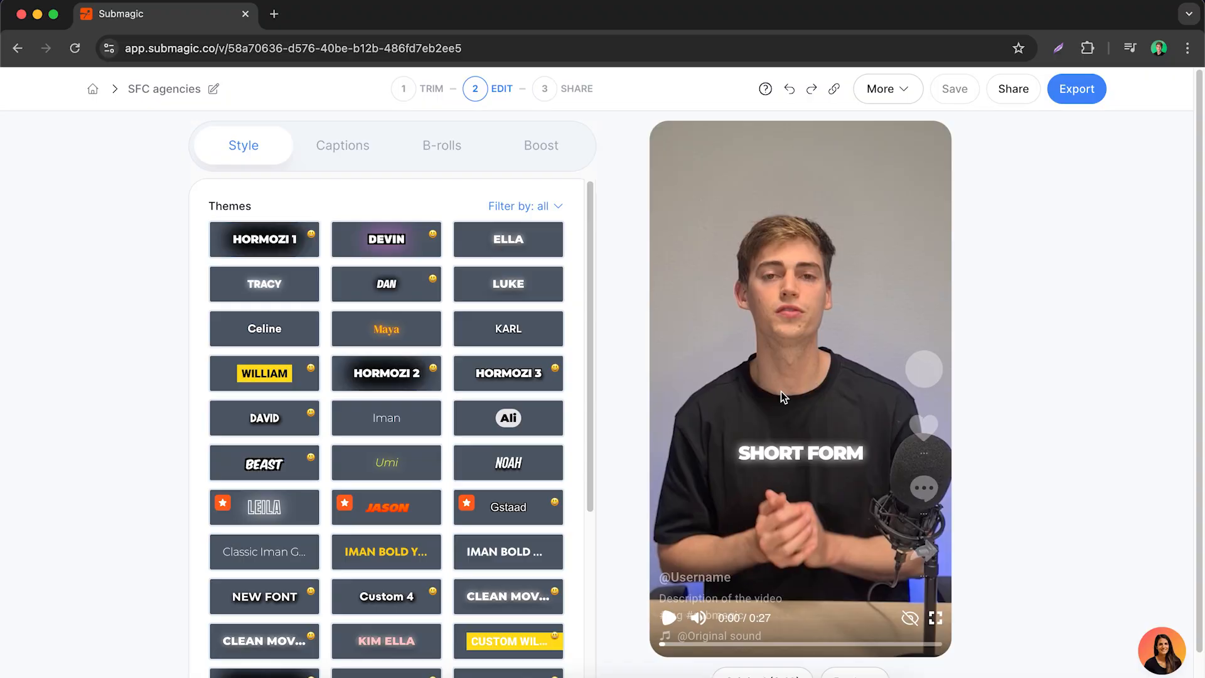
# Scroll through the caption Themes list for the SFC agencies video
pyautogui.scroll(-3)
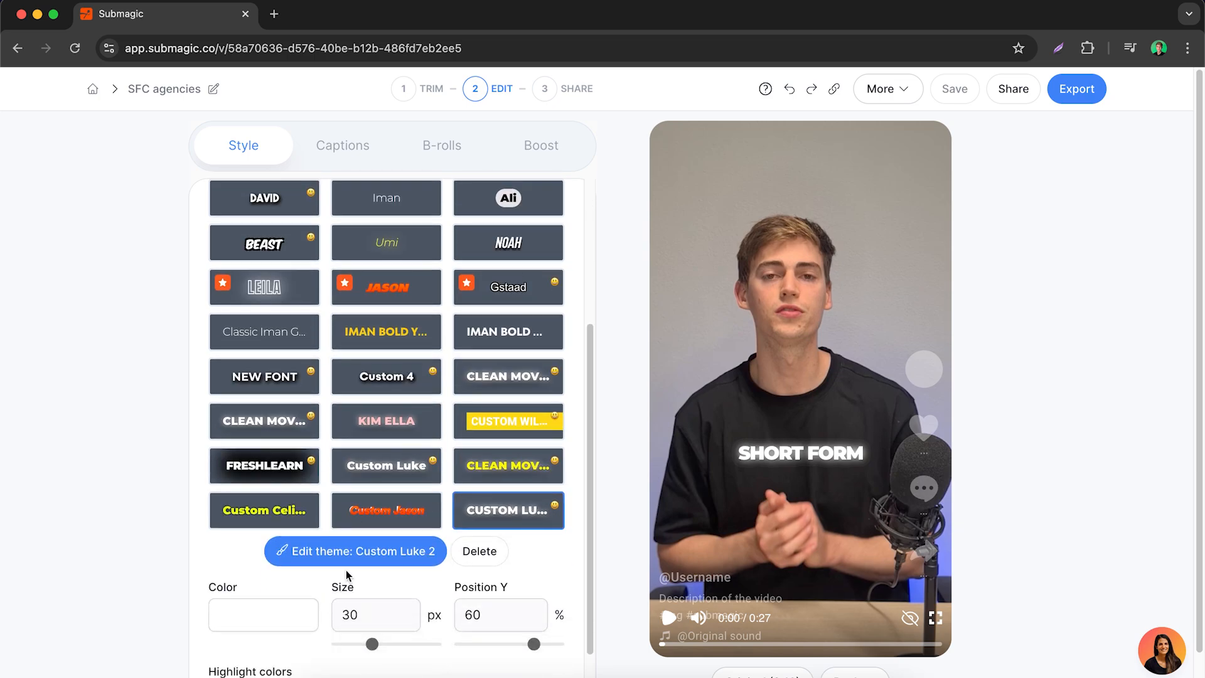
# Edit Custom Luke 2 to 35 px captions at 54% Position Y and save it as a theme
pyautogui.click(354, 551)
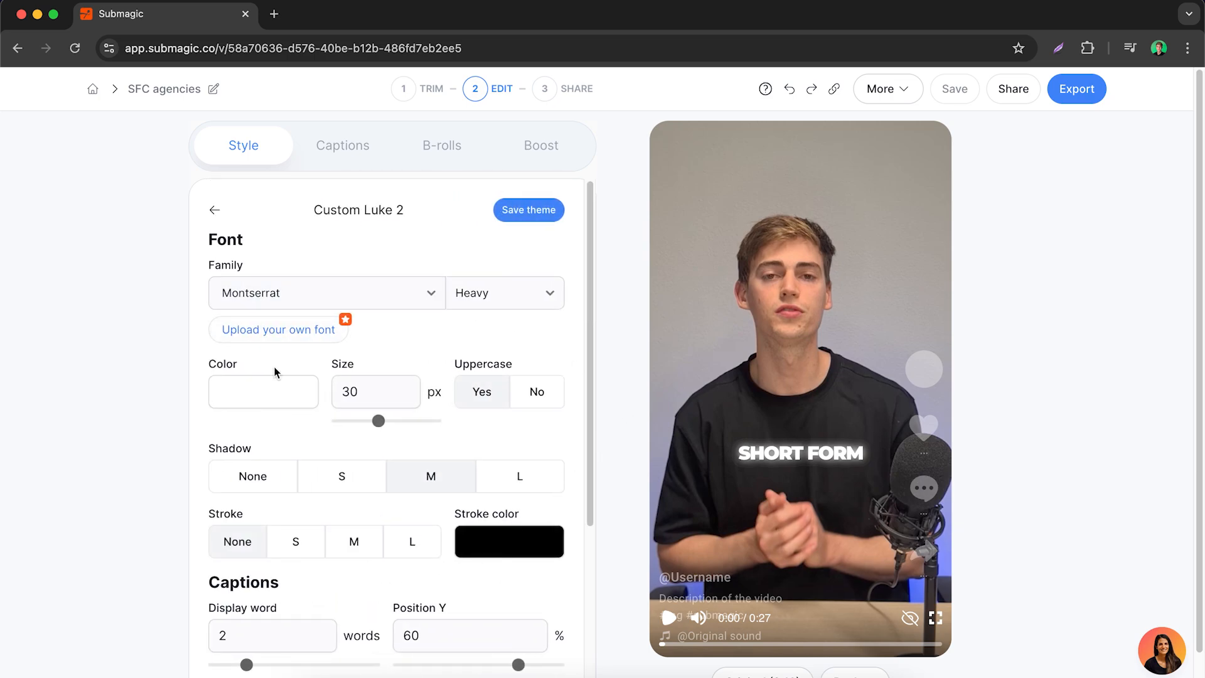
pyautogui.scroll(-3)
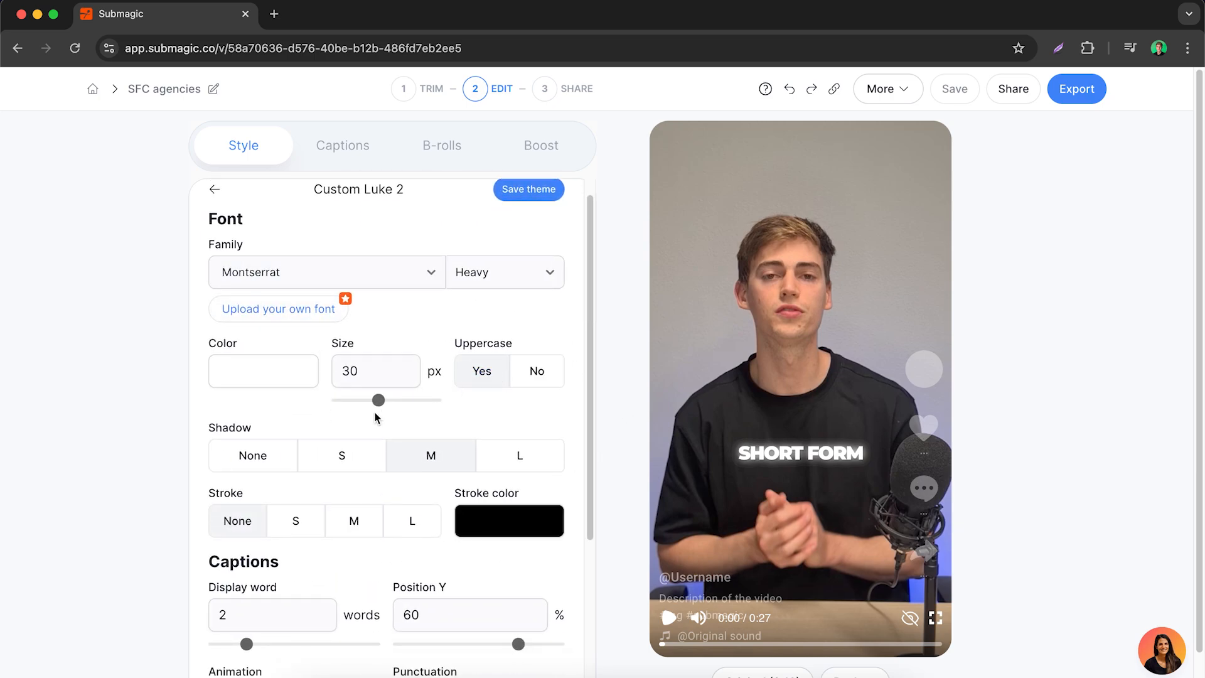
pyautogui.moveTo(377, 399); pyautogui.dragTo(387, 400)
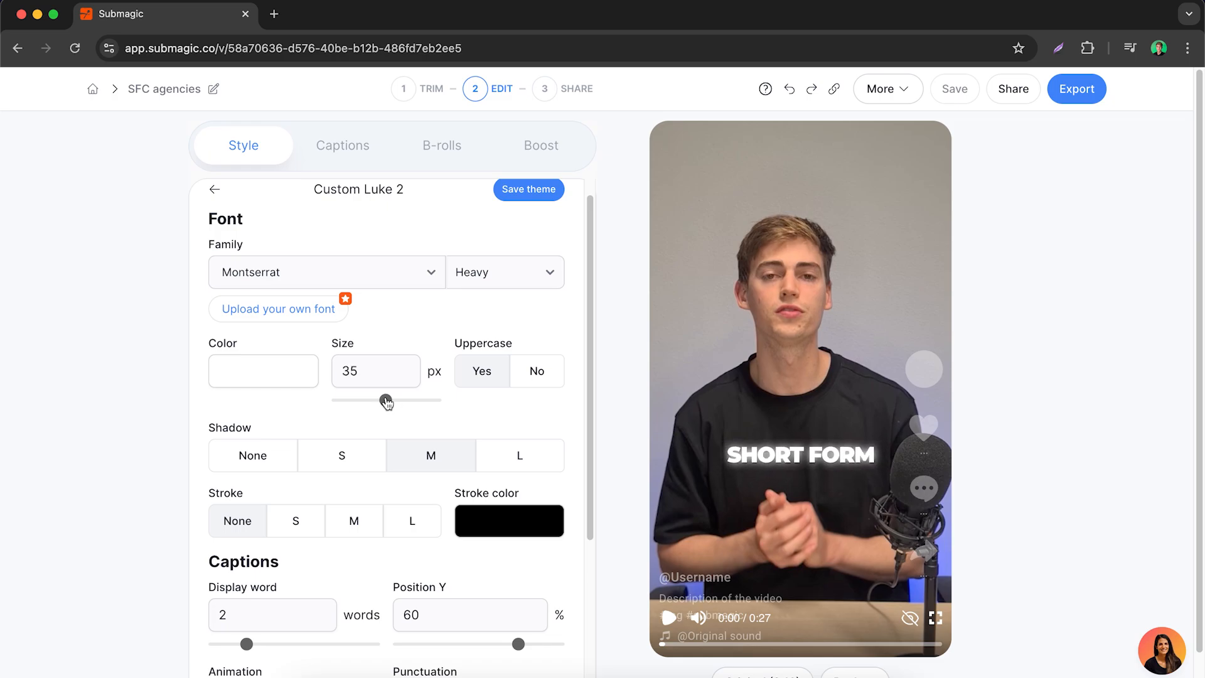
pyautogui.scroll(-3)
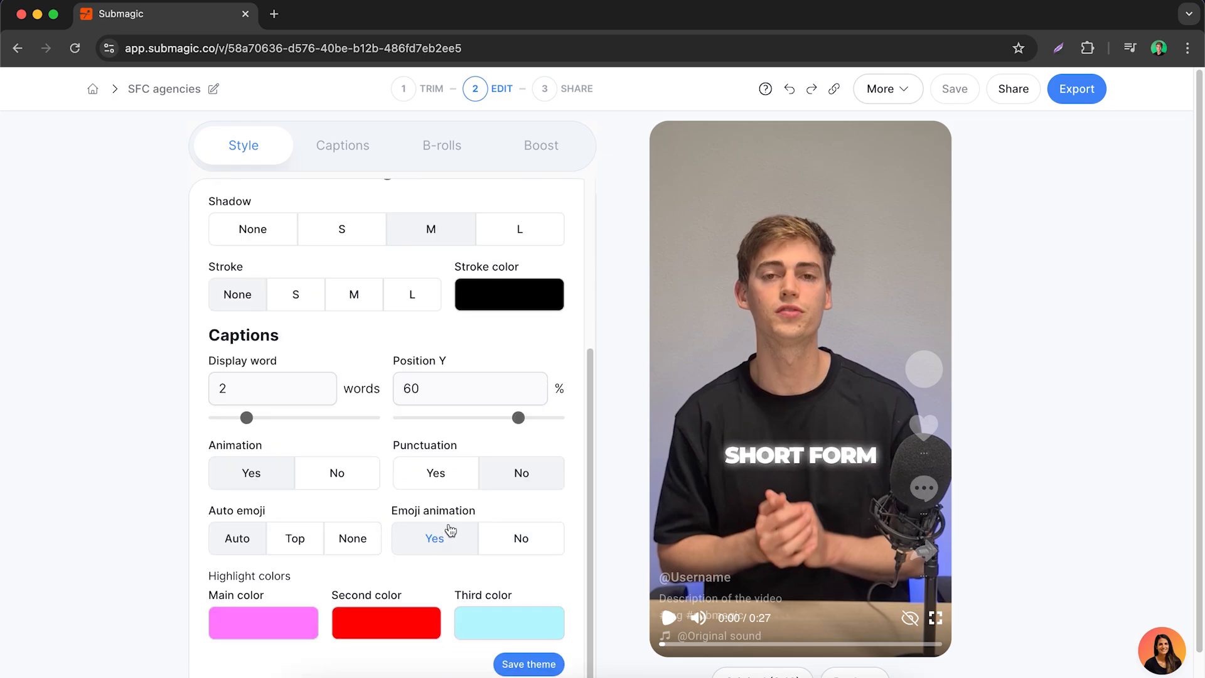
pyautogui.moveTo(519, 417); pyautogui.dragTo(509, 416)
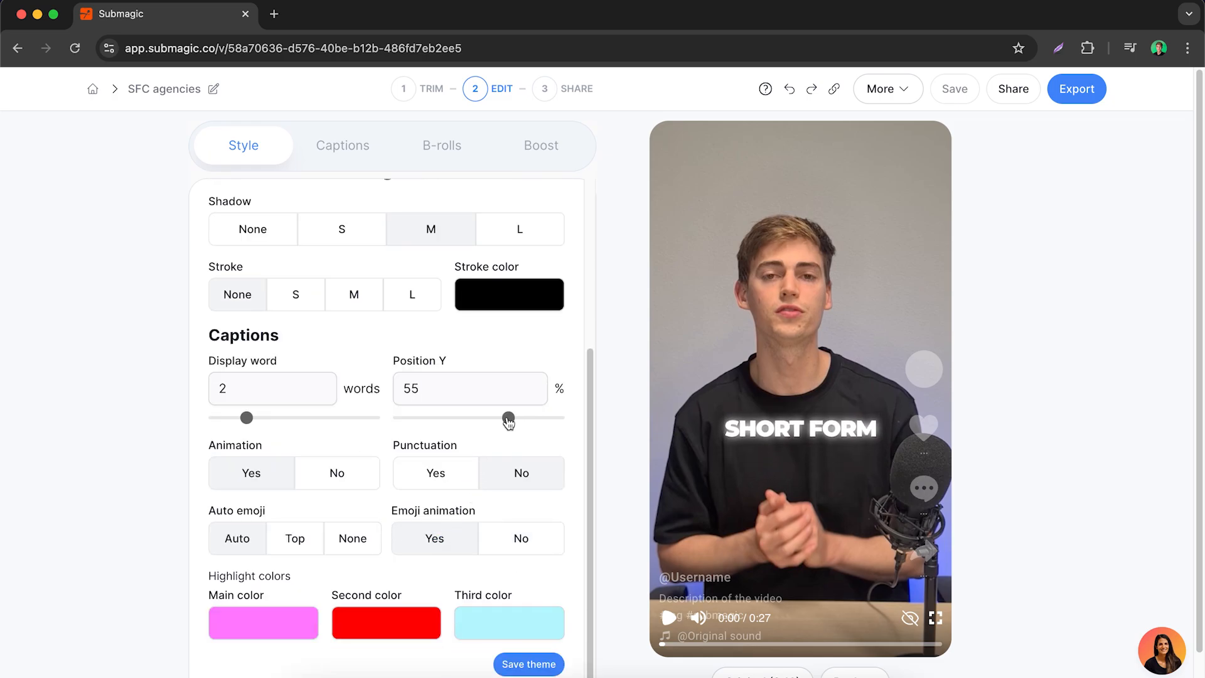
pyautogui.moveTo(506, 417); pyautogui.dragTo(506, 417)
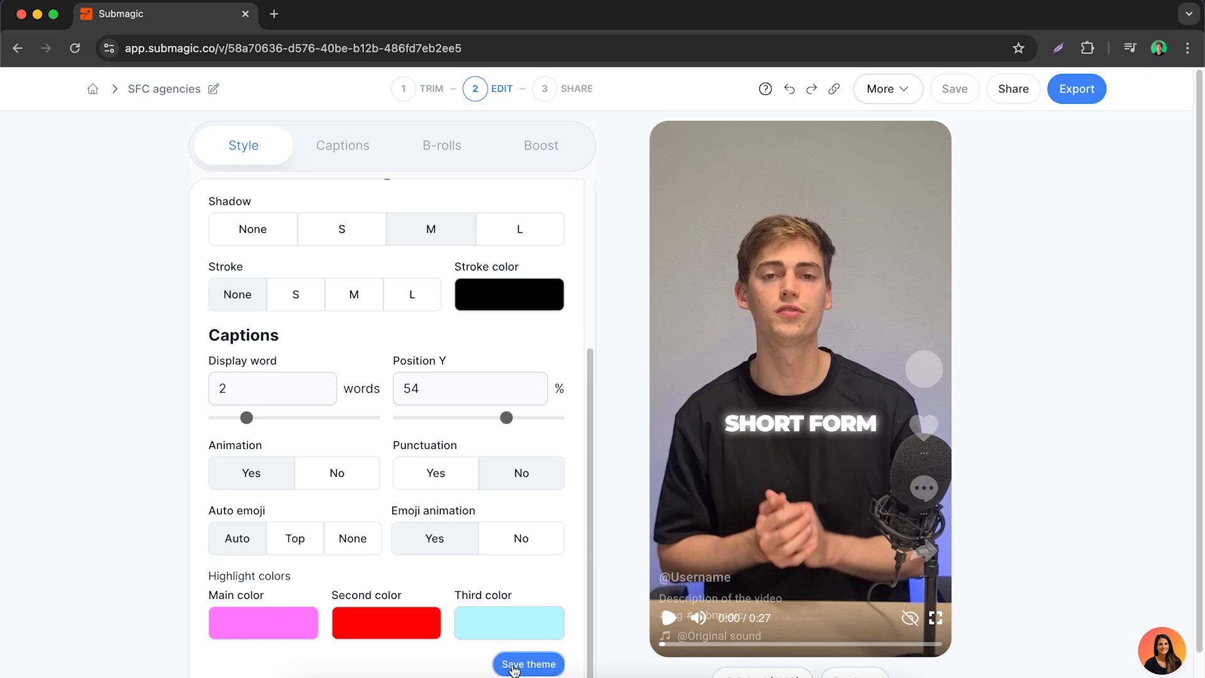
pyautogui.click(528, 664)
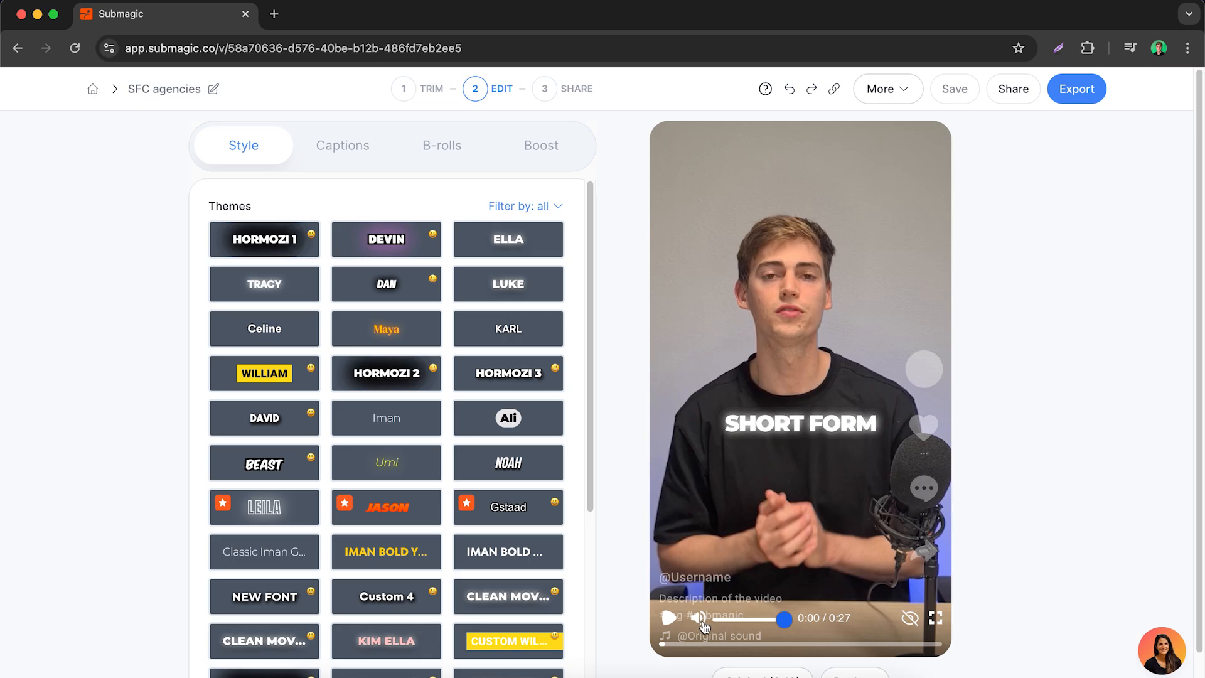
# Play the video preview and switch to the caption transcript
pyautogui.click(672, 617)
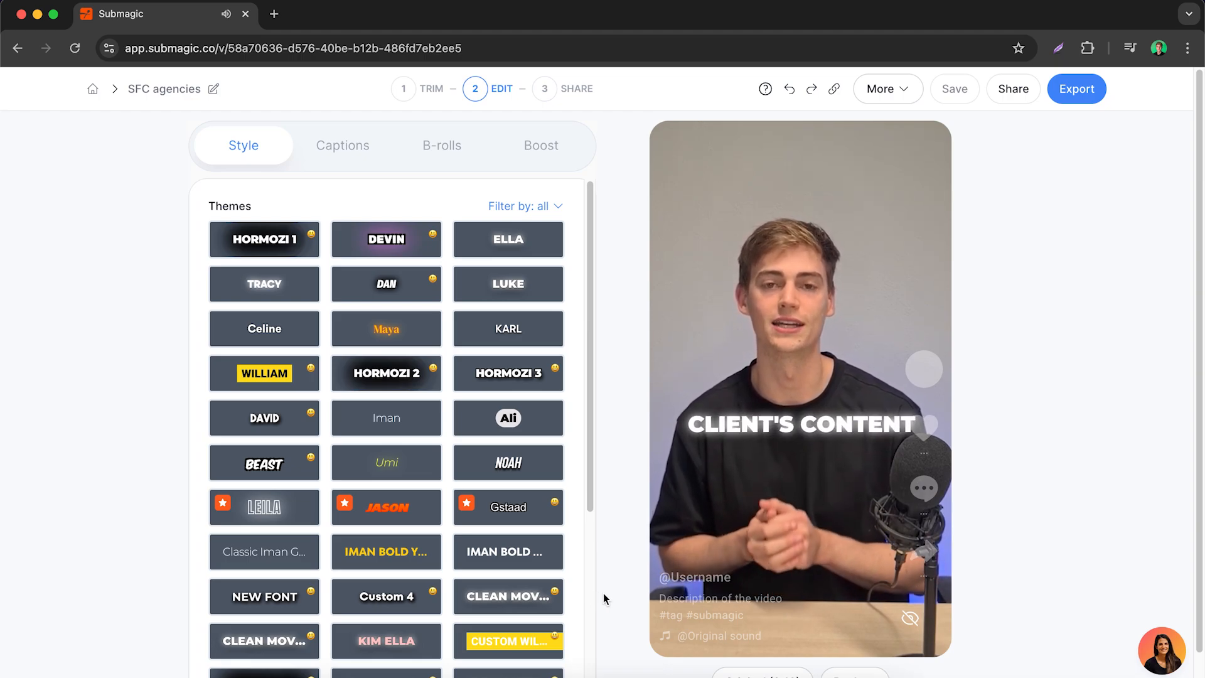
pyautogui.click(342, 145)
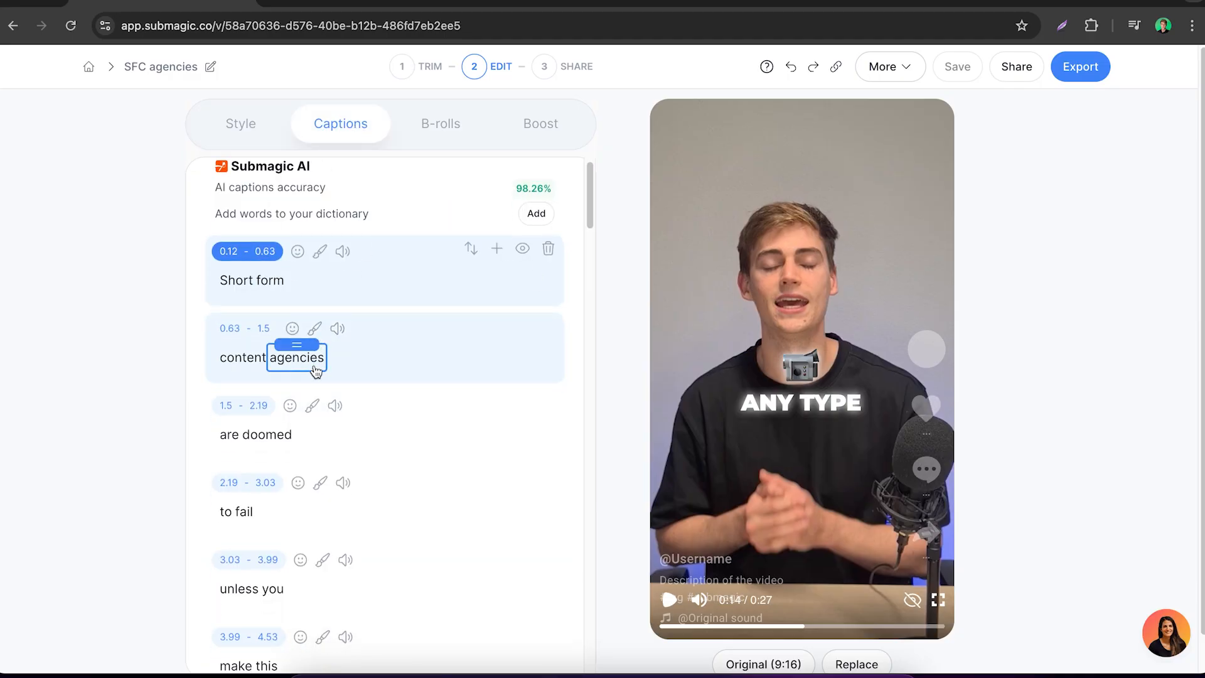
# Select the 'to fail' caption, add a skull emoji and preview the Deep Whoosh sound effect
pyautogui.scroll(-3)
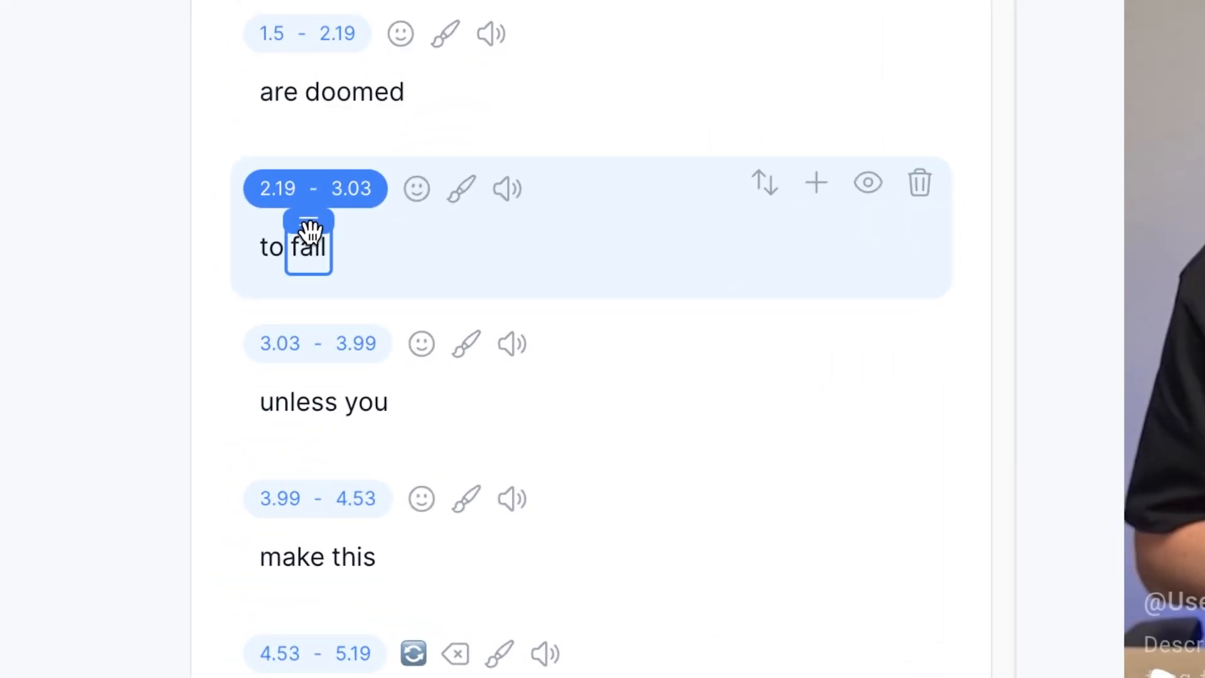
pyautogui.click(309, 246)
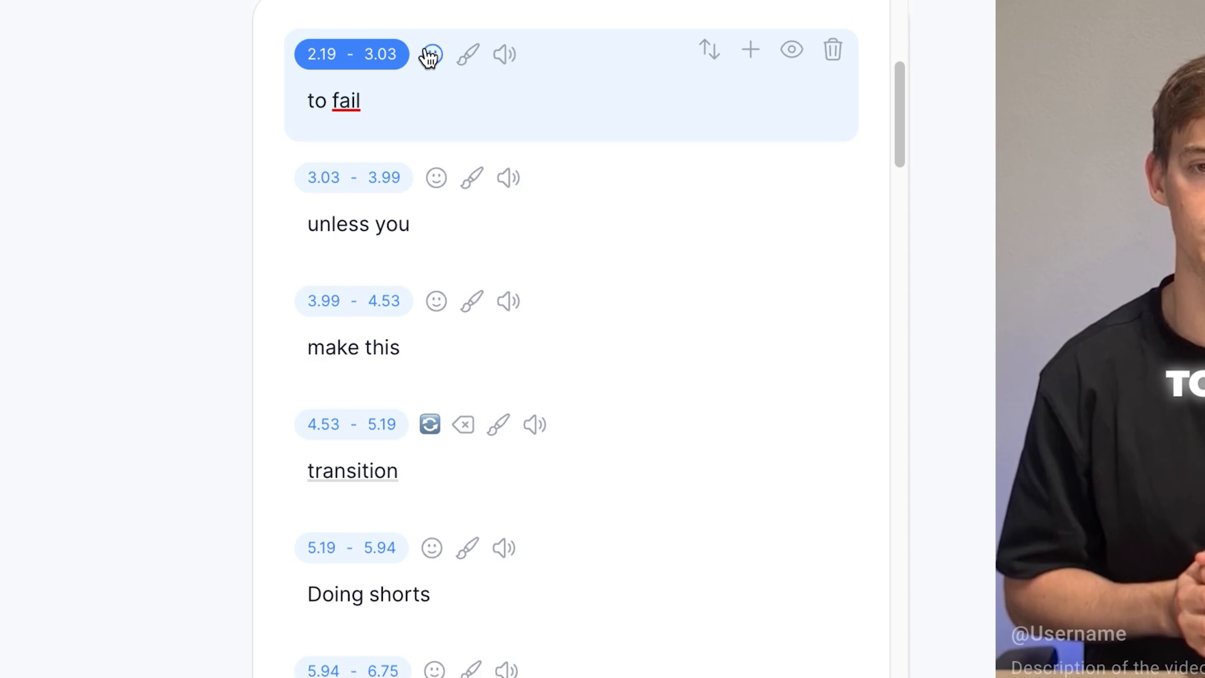
pyautogui.click(432, 54)
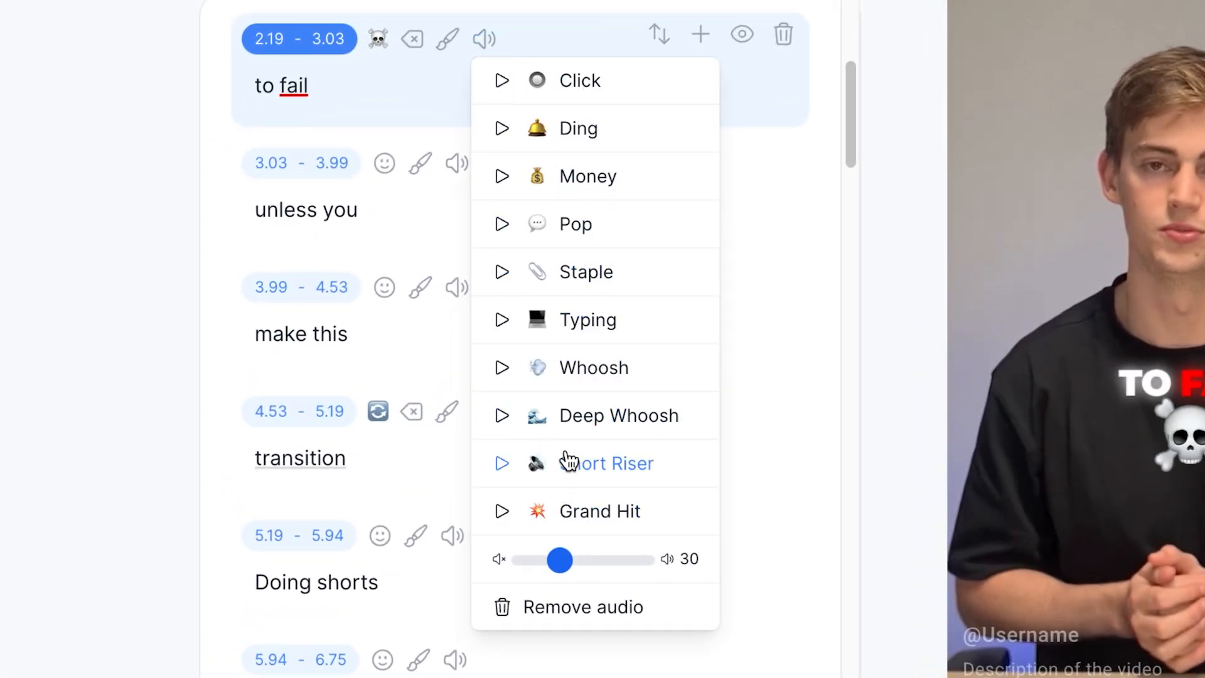
pyautogui.moveTo(506, 436)
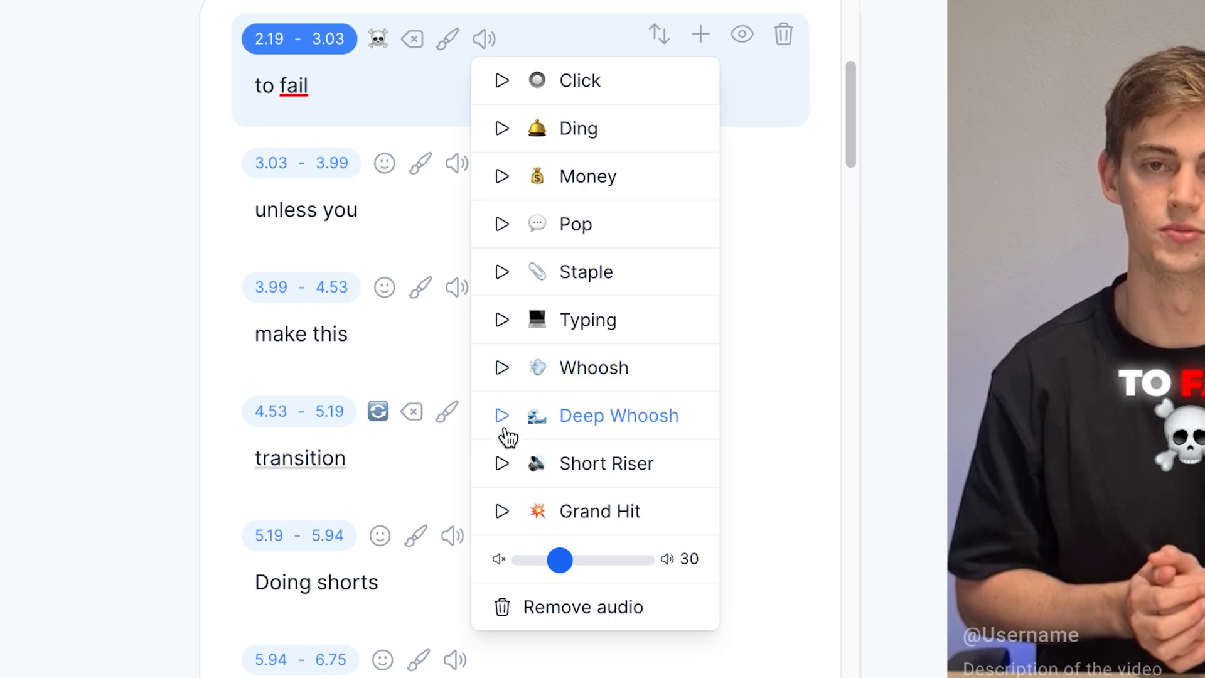
pyautogui.click(502, 463)
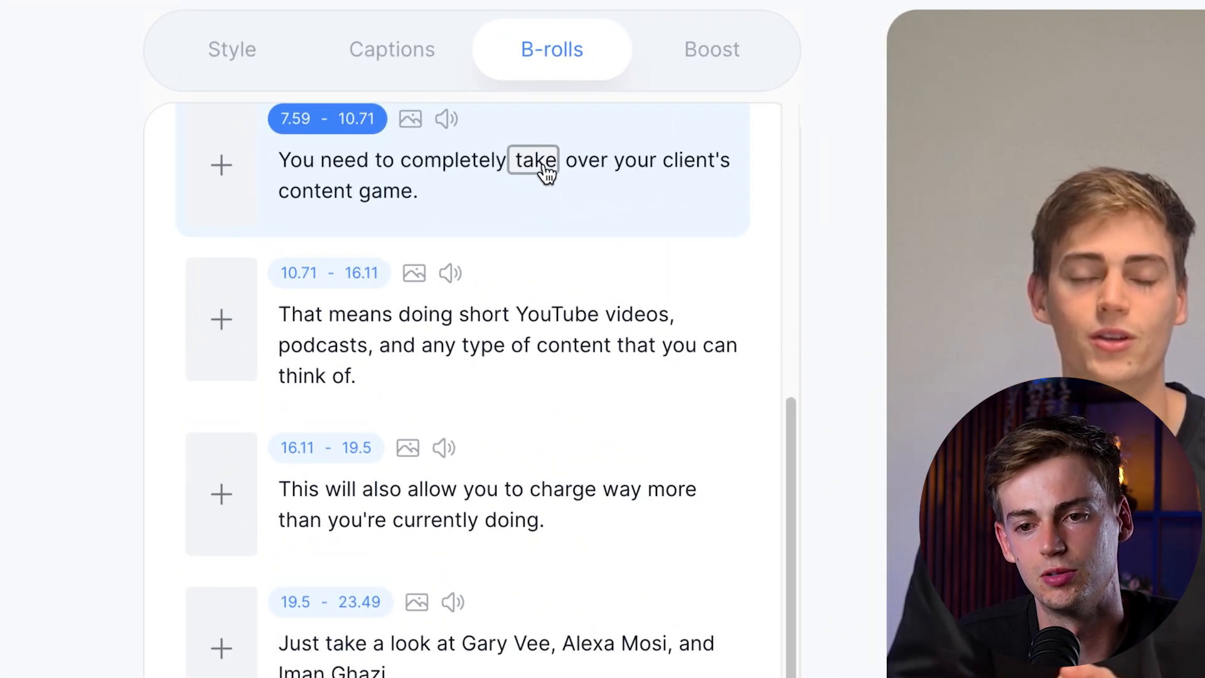
# On the word 'take', search Giphy for 'give me that' and browse the GIF results
pyautogui.click(532, 161)
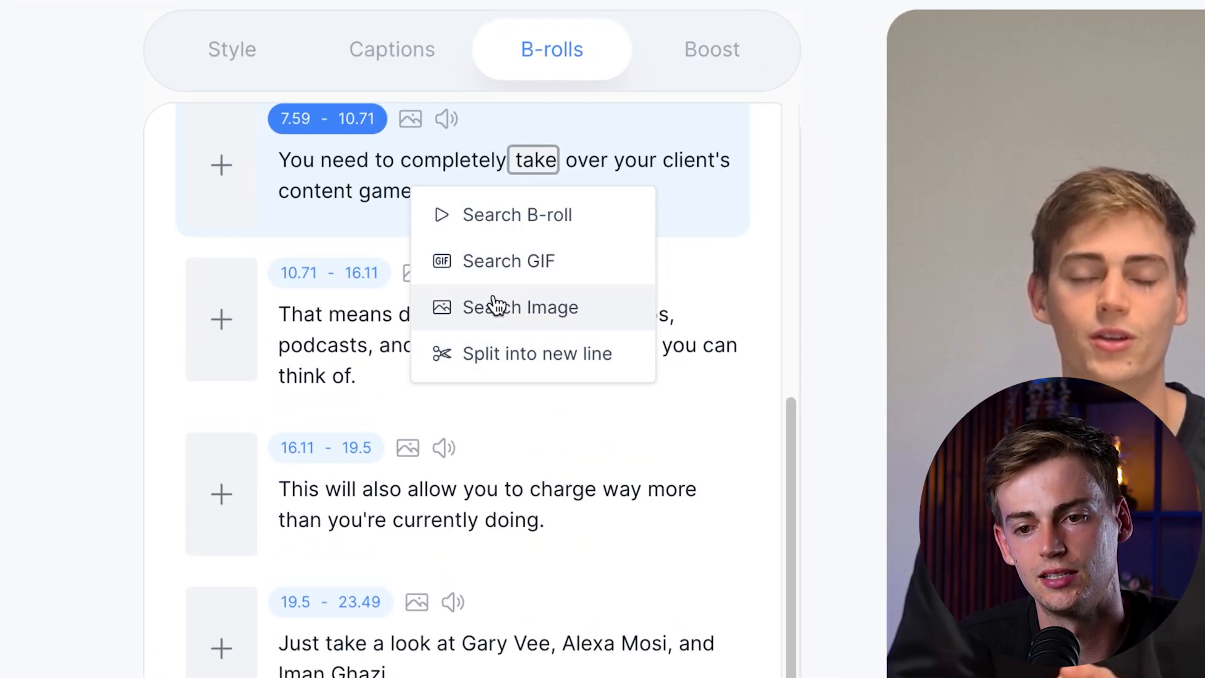
pyautogui.moveTo(582, 288)
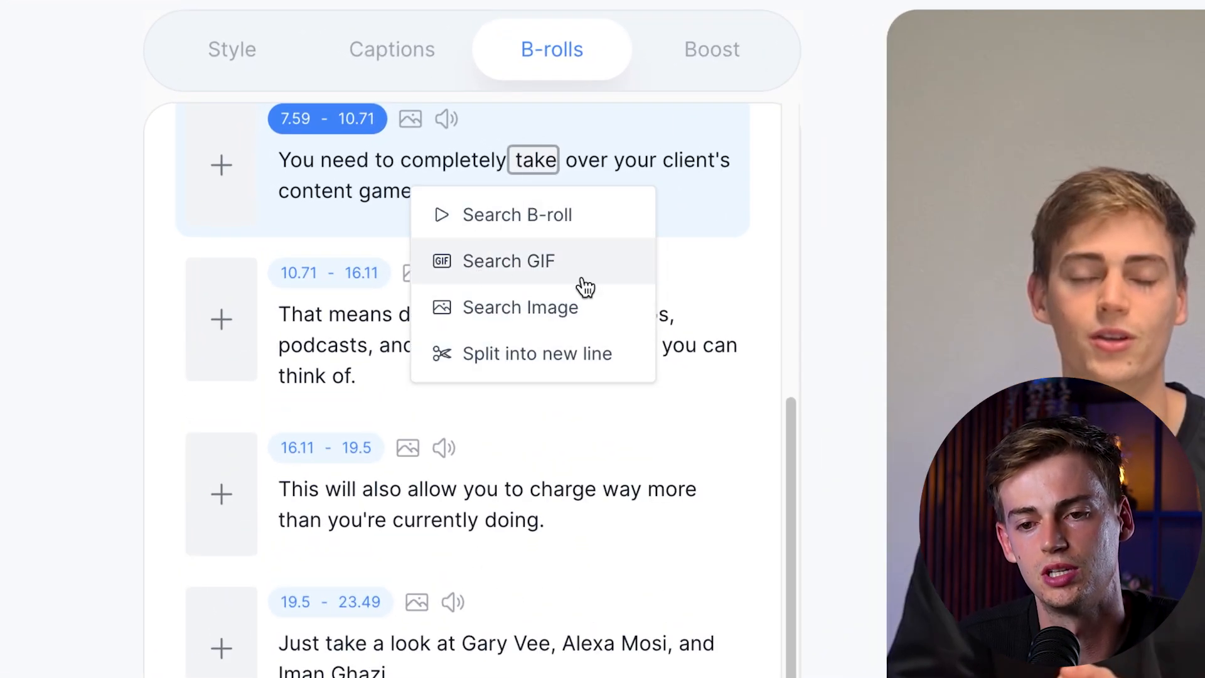
pyautogui.click(509, 261)
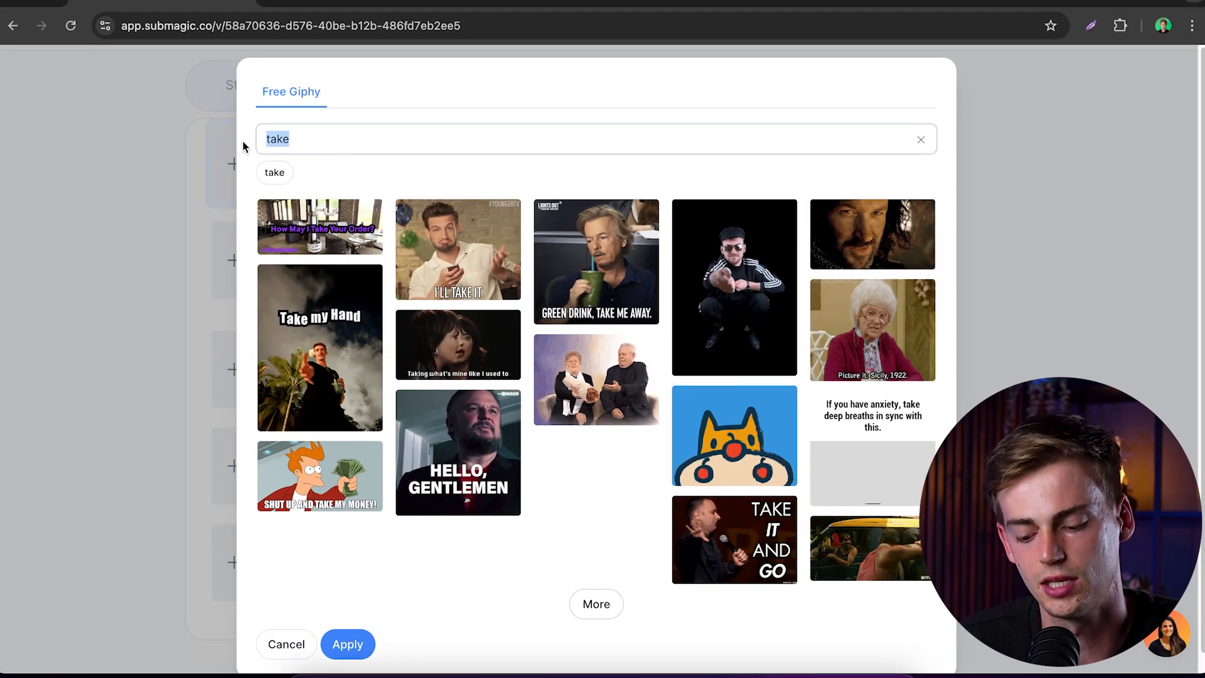
pyautogui.write('give me that')
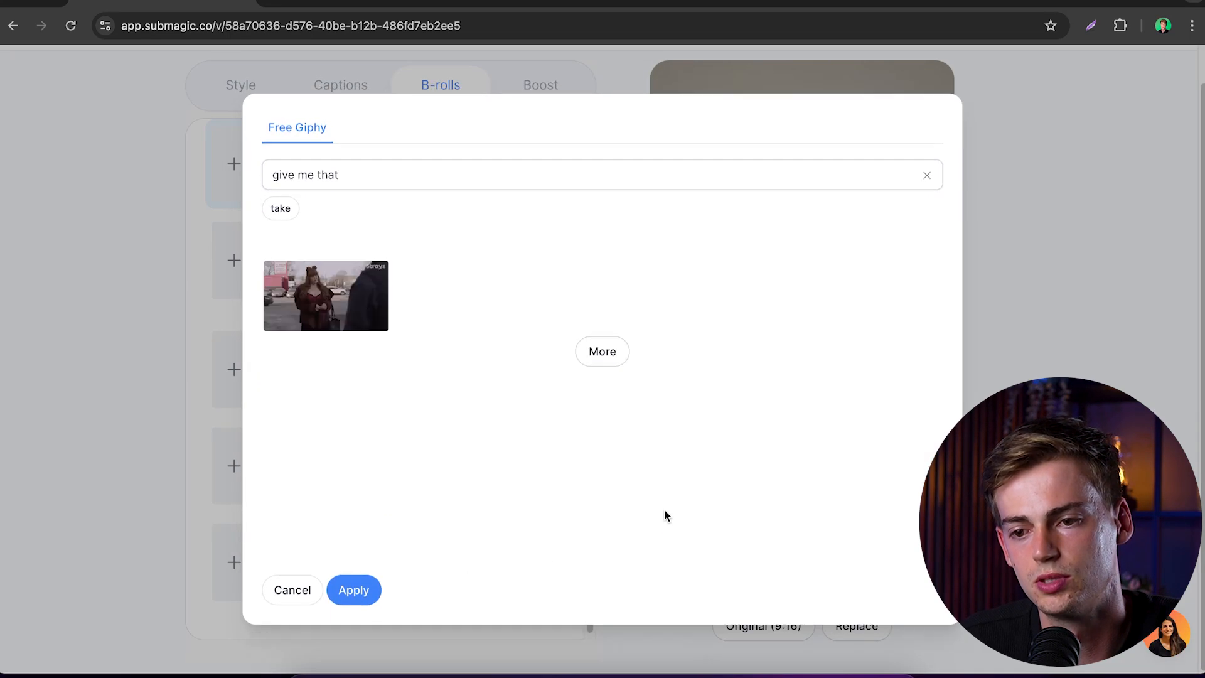
pyautogui.click(603, 352)
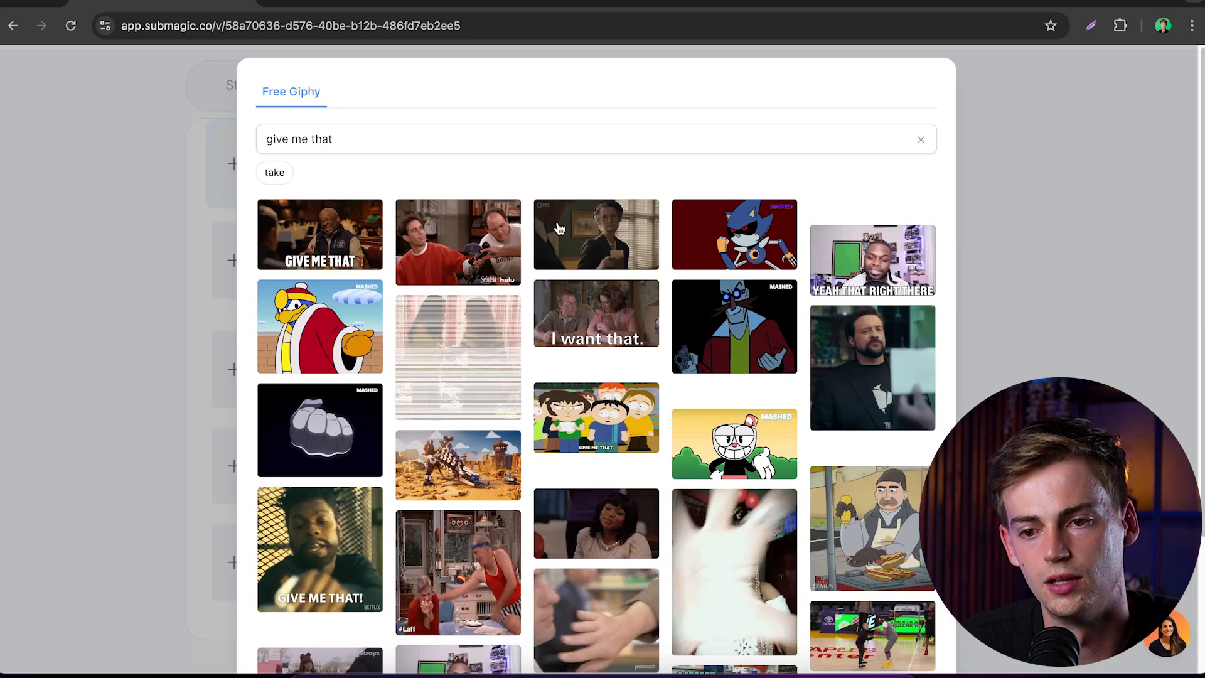
pyautogui.scroll(-3)
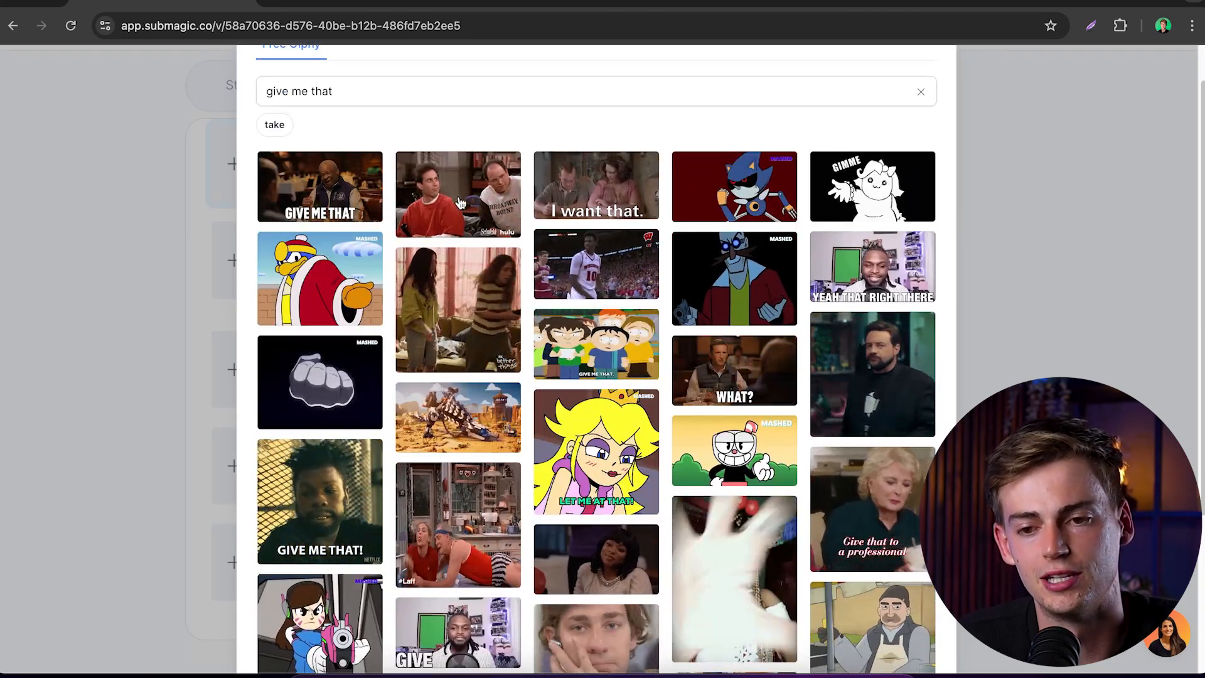
pyautogui.scroll(-3)
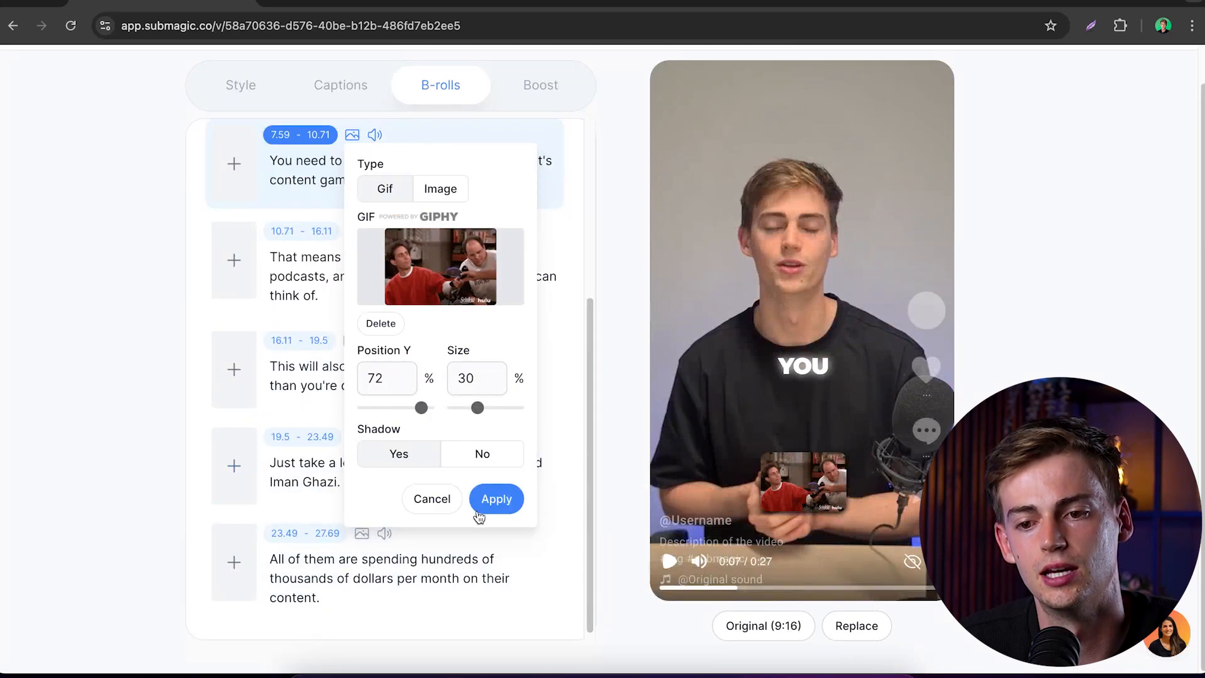
# Set the GIF to about 60% Position Y and 71% Size and apply the changes
pyautogui.click(498, 500)
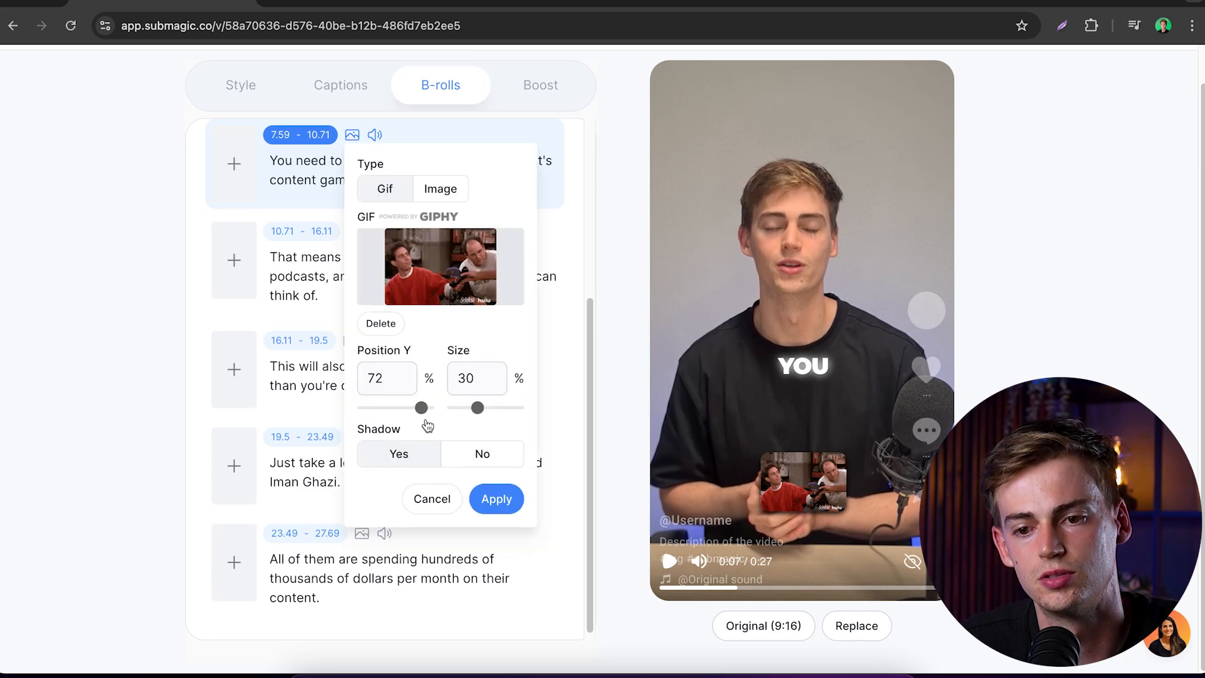
pyautogui.moveTo(398, 407); pyautogui.dragTo(410, 406)
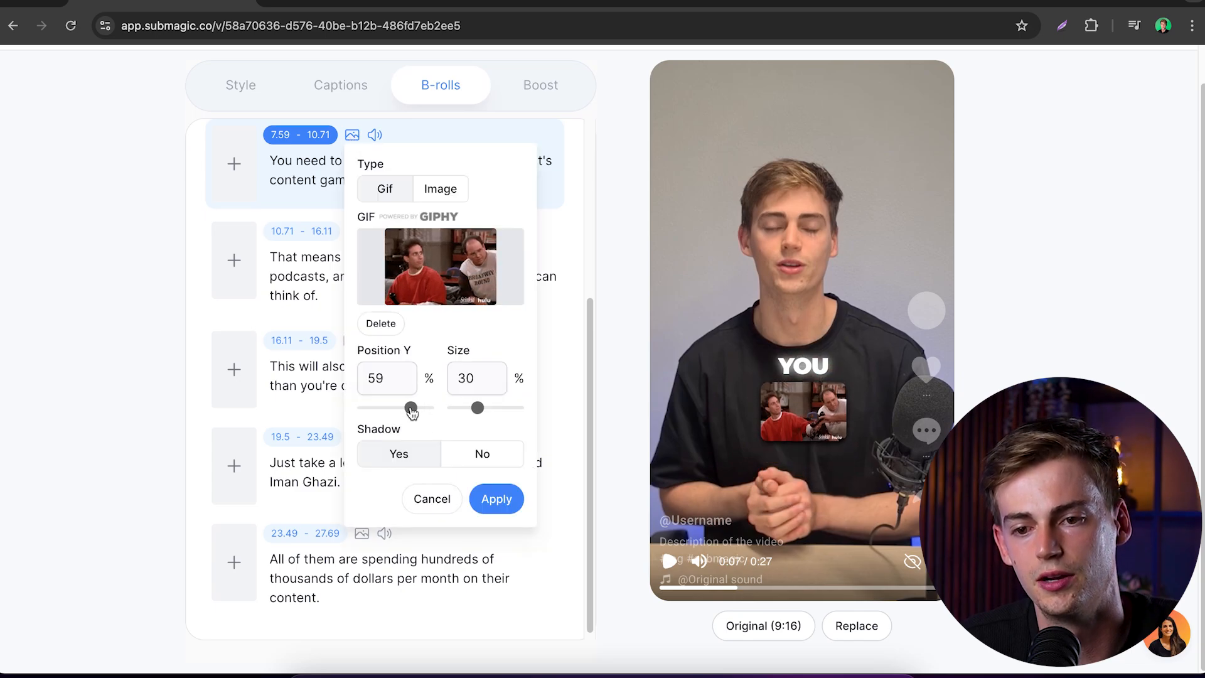
pyautogui.moveTo(478, 406); pyautogui.dragTo(513, 407)
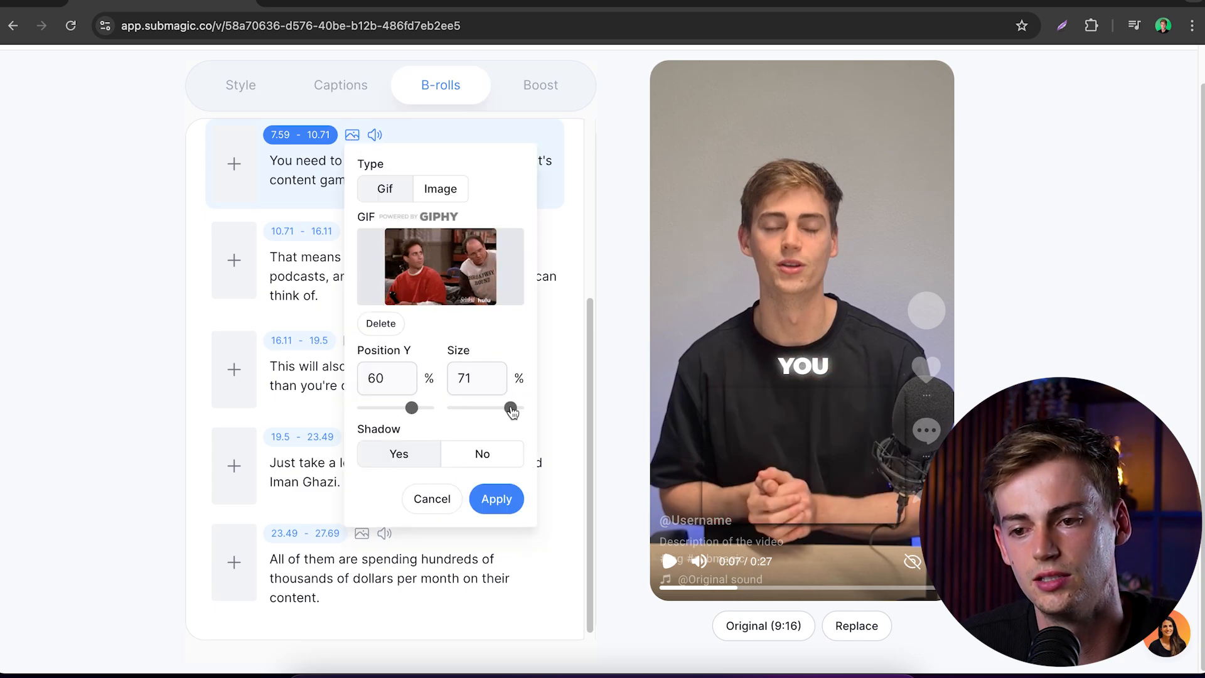
pyautogui.click(497, 500)
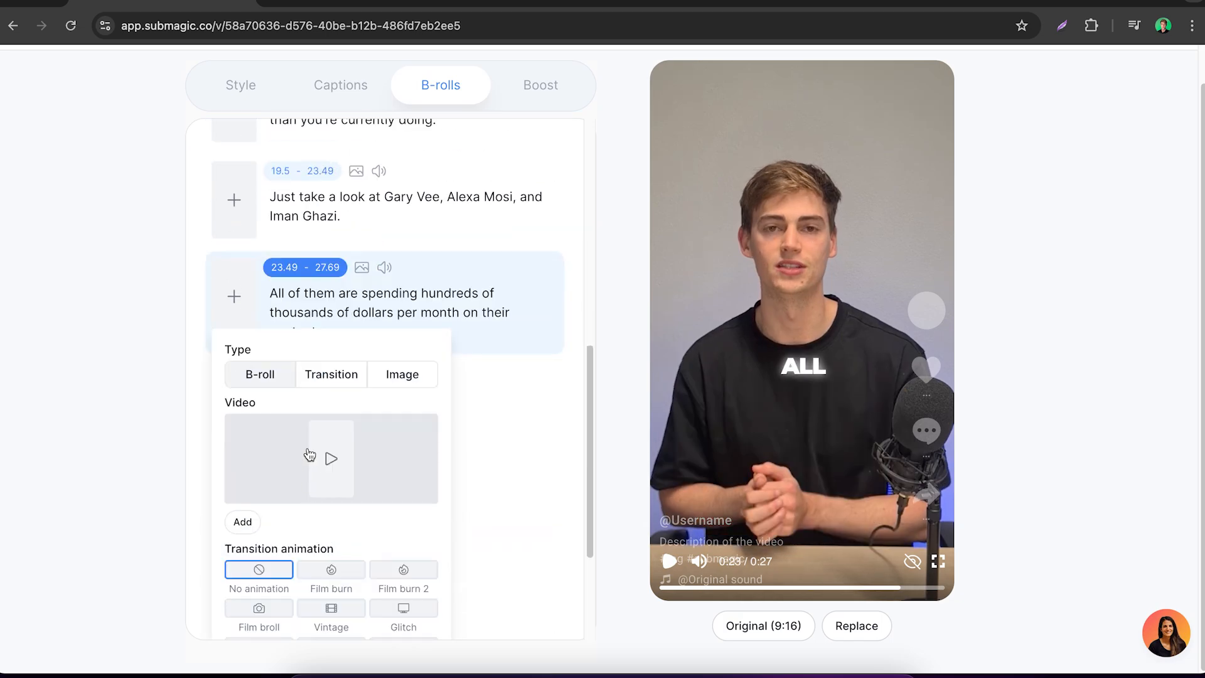
# Insert a cash B-roll video on the spending line and choose its transition animation
pyautogui.click(242, 522)
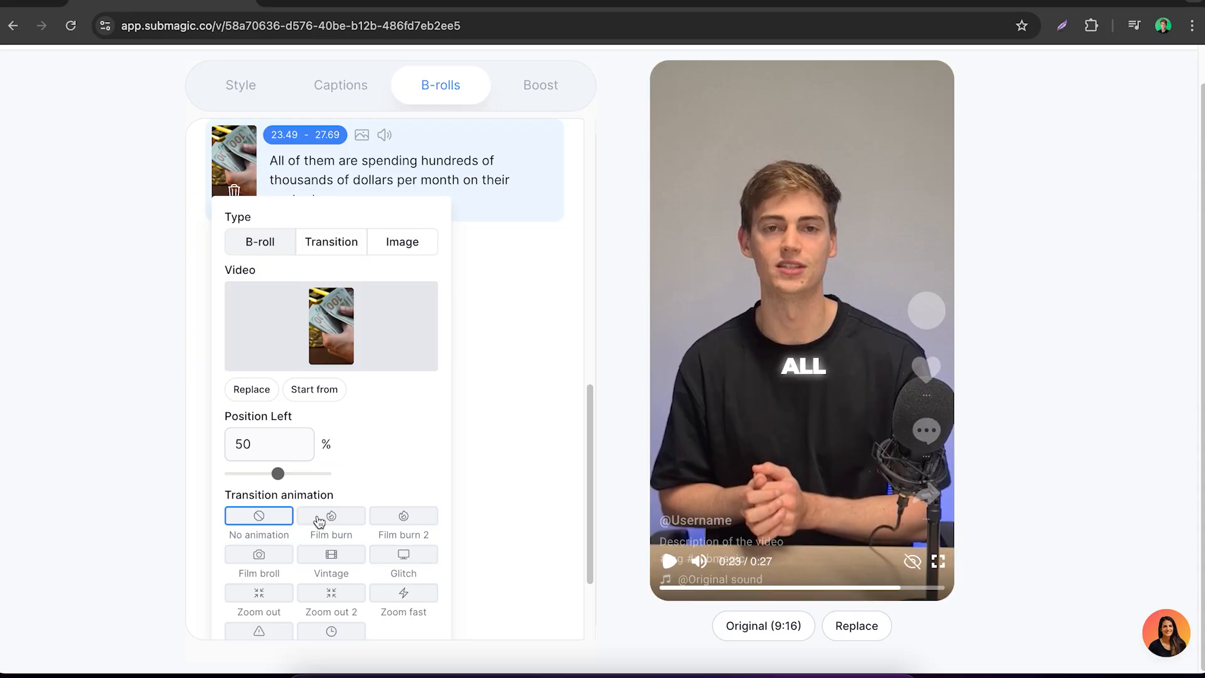
pyautogui.click(331, 515)
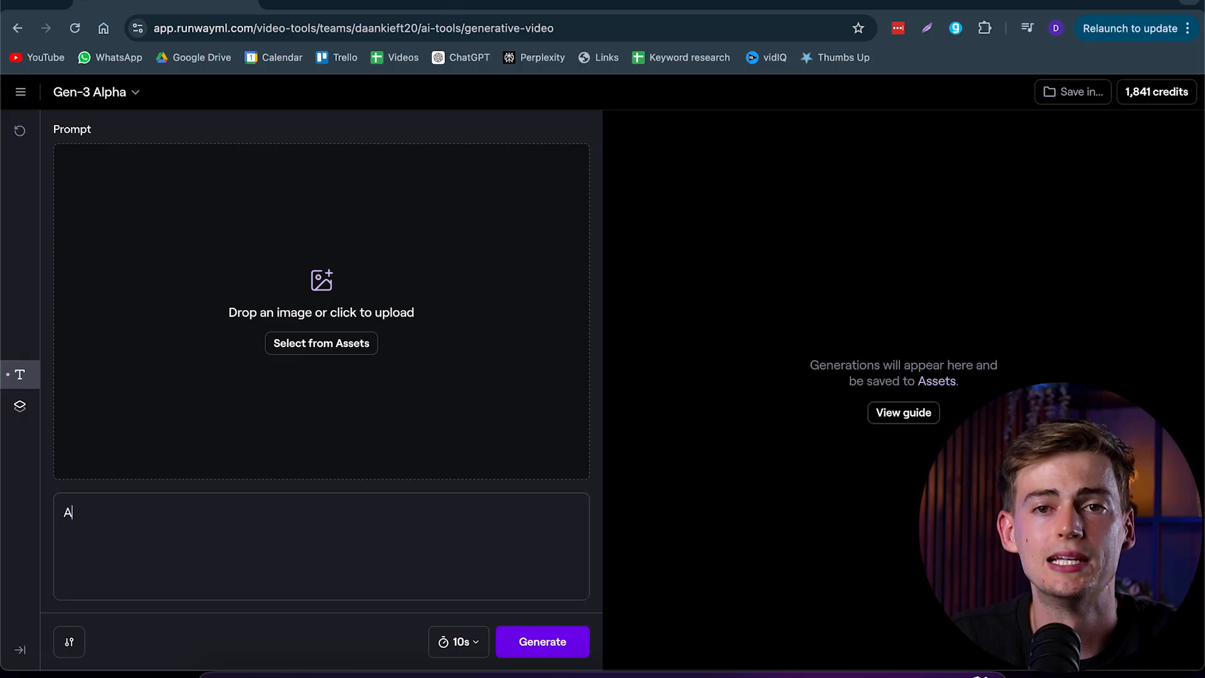
# Enter the prompt 'An FPV Drone shot ... mountains into the clouds' and scroll the Runway tool grid
pyautogui.write('n FPV Drone shot with the camera flying through the')
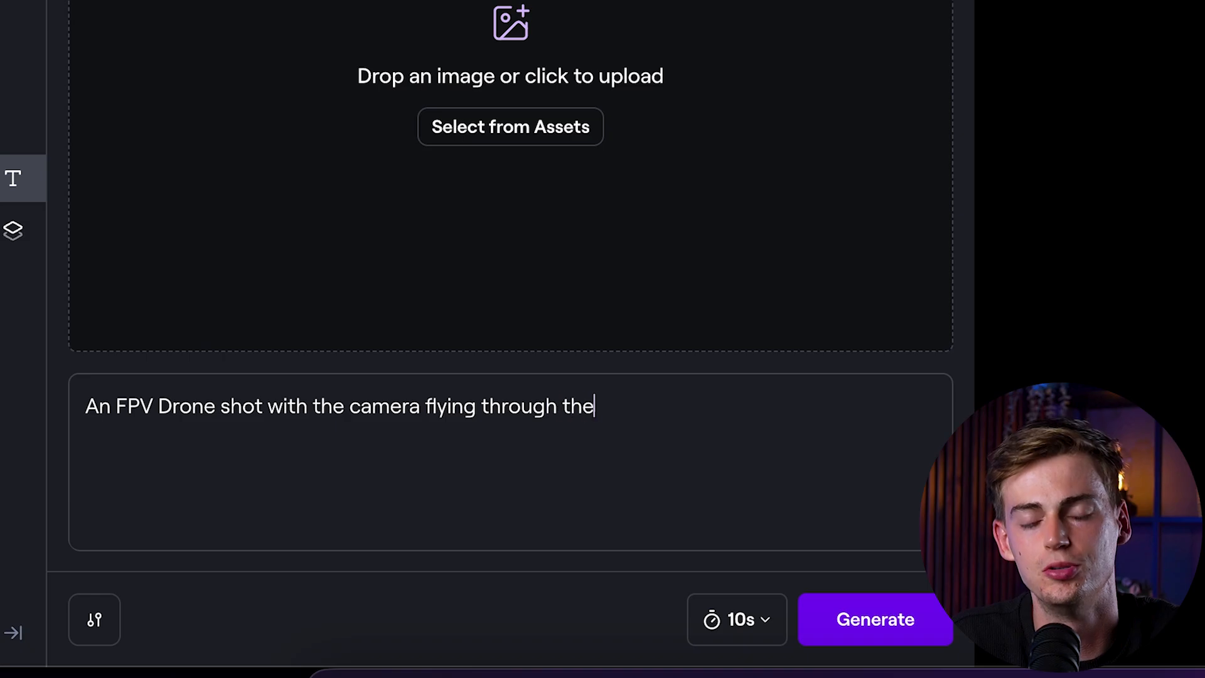
pyautogui.write('mountains into the clouds')
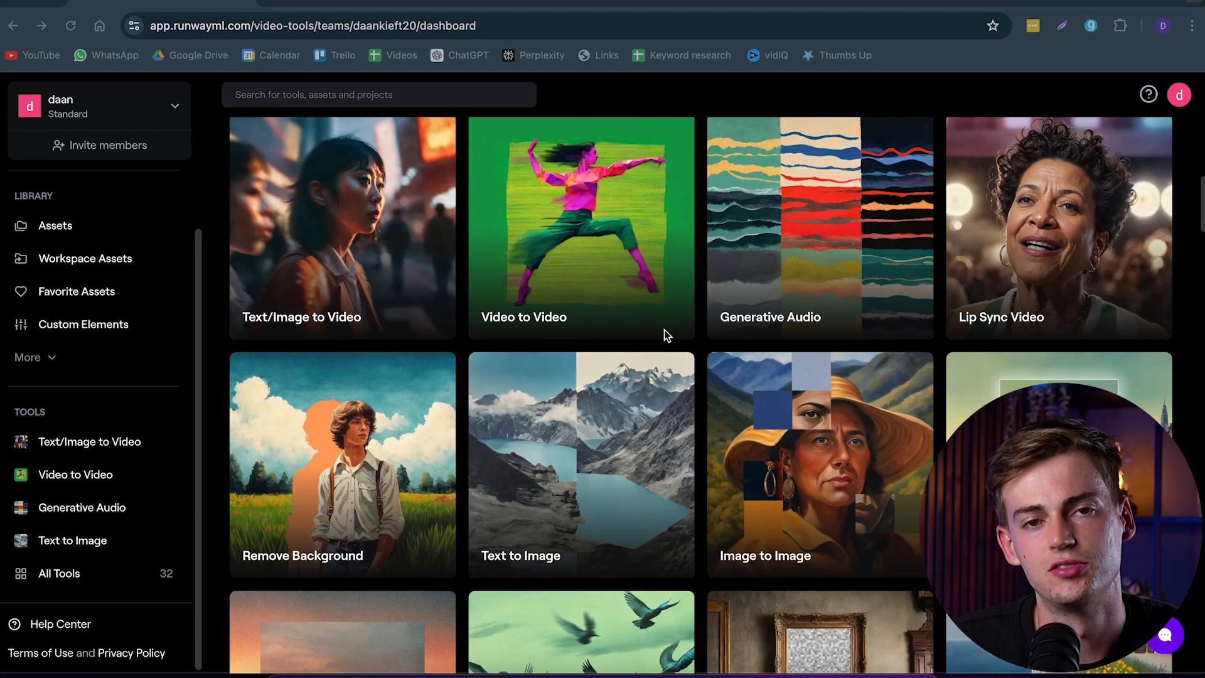
pyautogui.moveTo(565, 457)
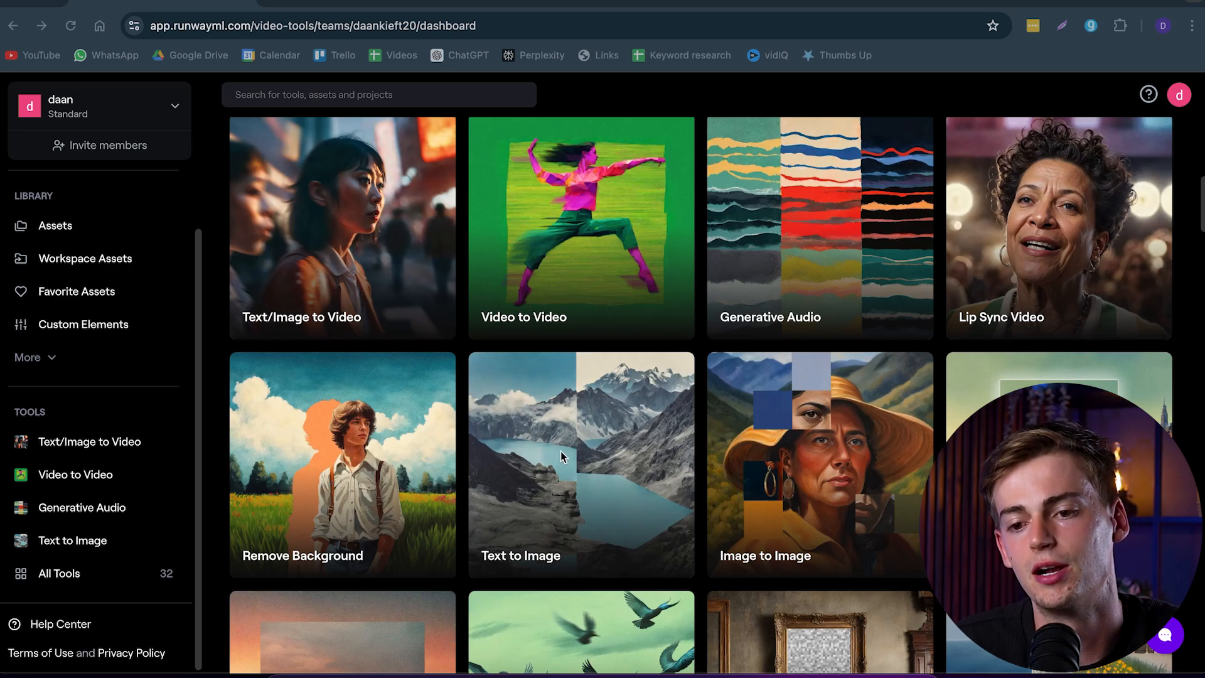
pyautogui.scroll(-3)
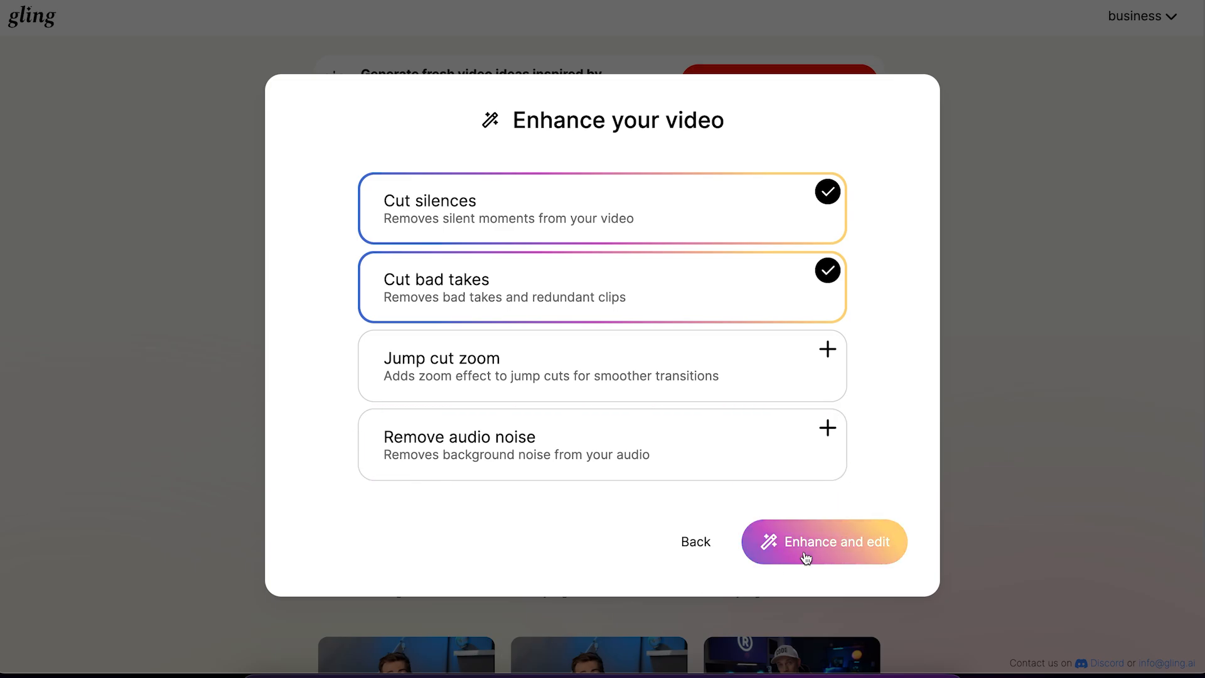
# Enhance and edit the video with Cut silences and Cut bad takes kept on
pyautogui.click(825, 542)
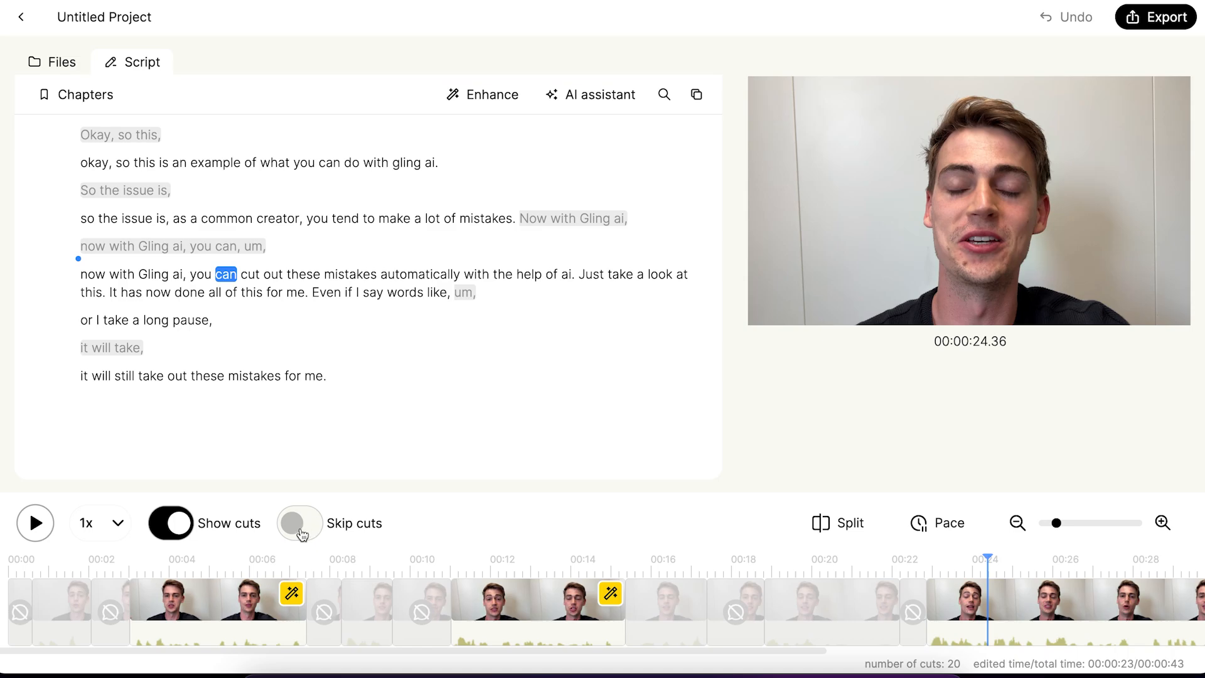
# Enable Skip cuts and play the edited video from the start
pyautogui.click(299, 522)
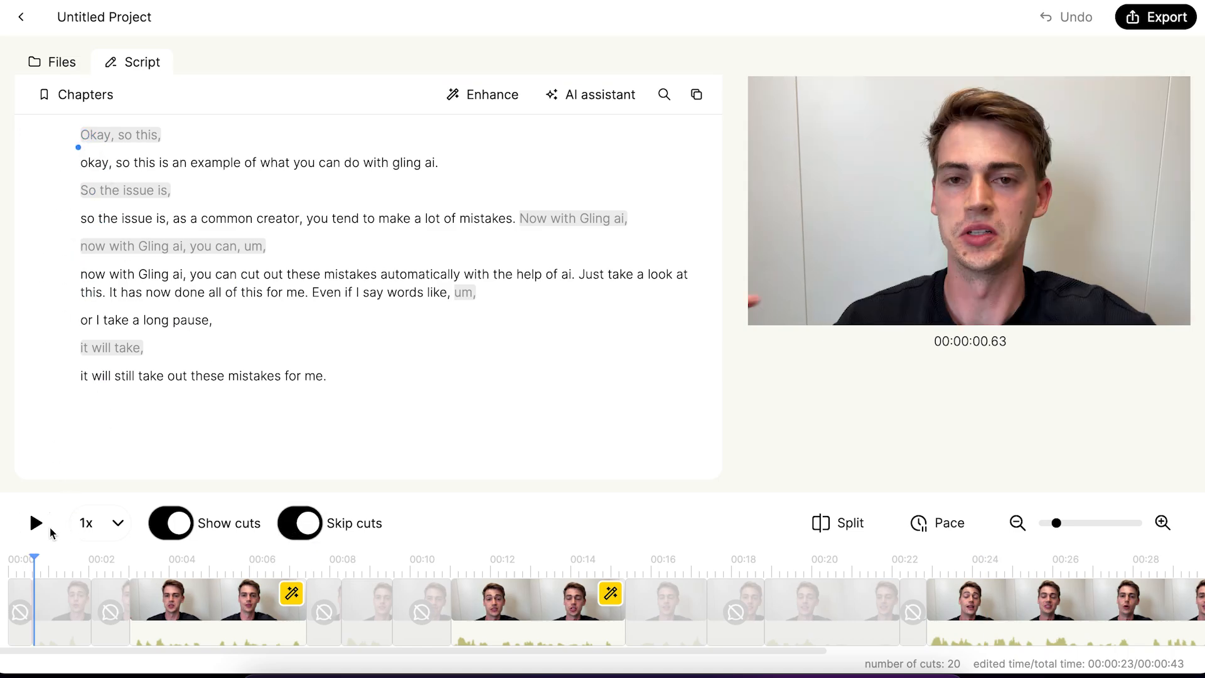
pyautogui.click(35, 523)
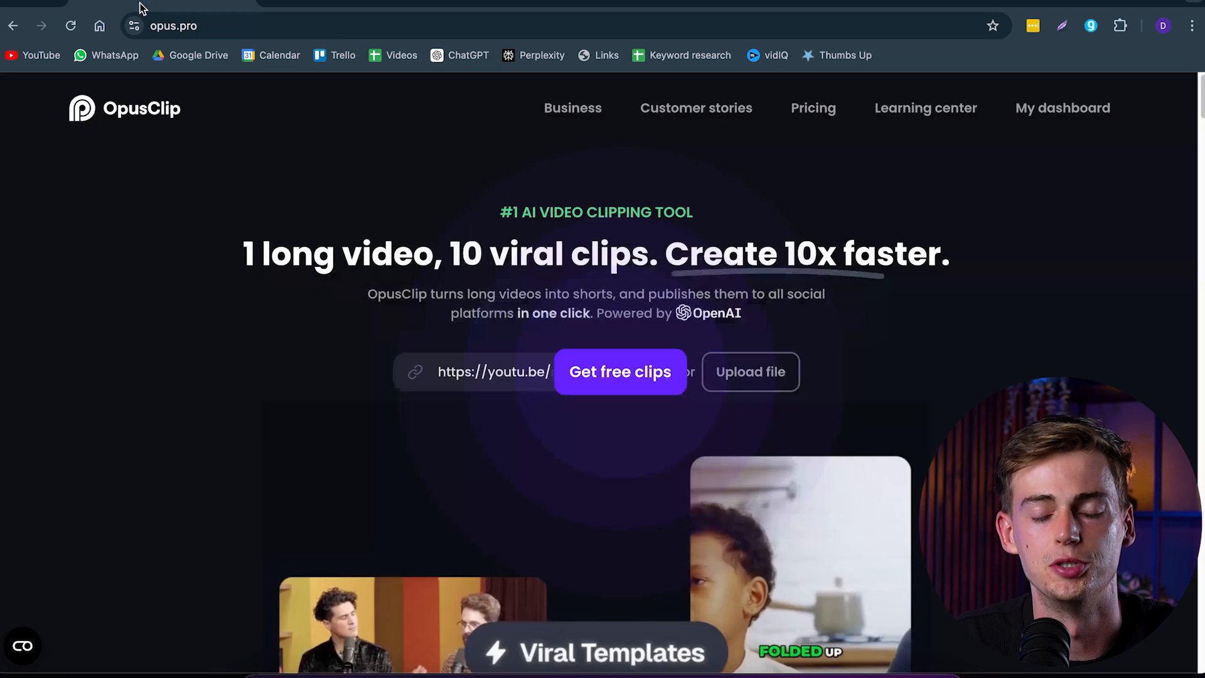
# Generate clips from the YouTube link with Auto clip length via Get clips in 1 click
pyautogui.click(494, 372)
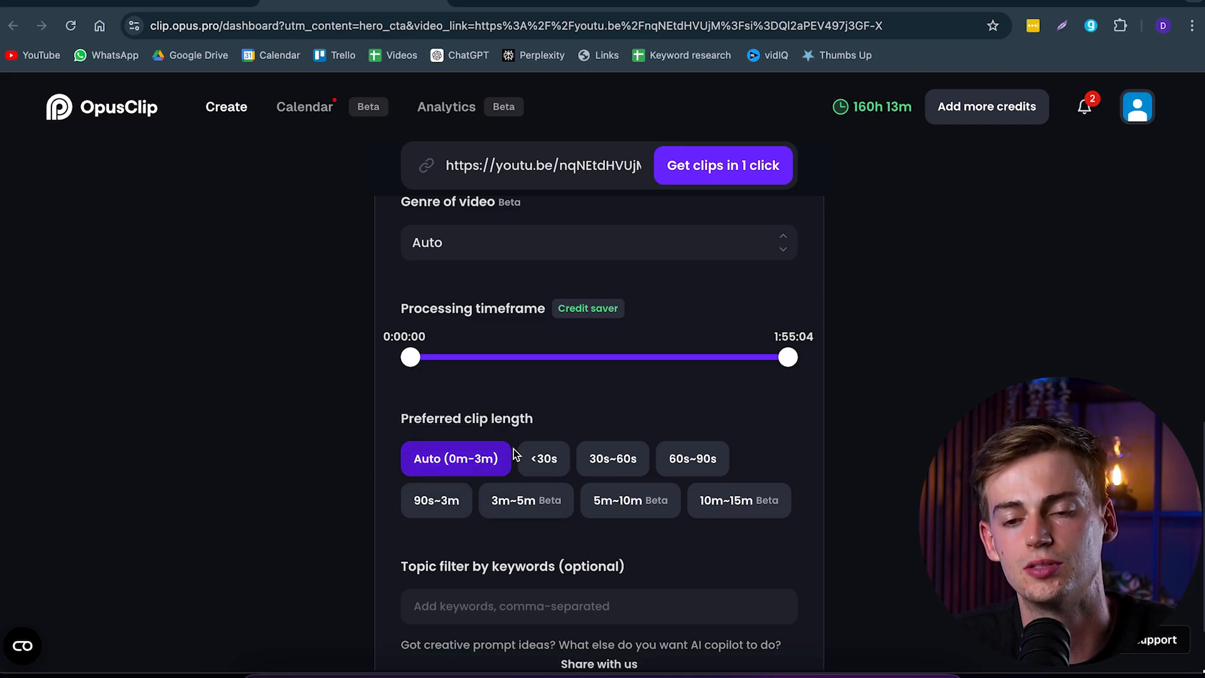
pyautogui.moveTo(537, 445)
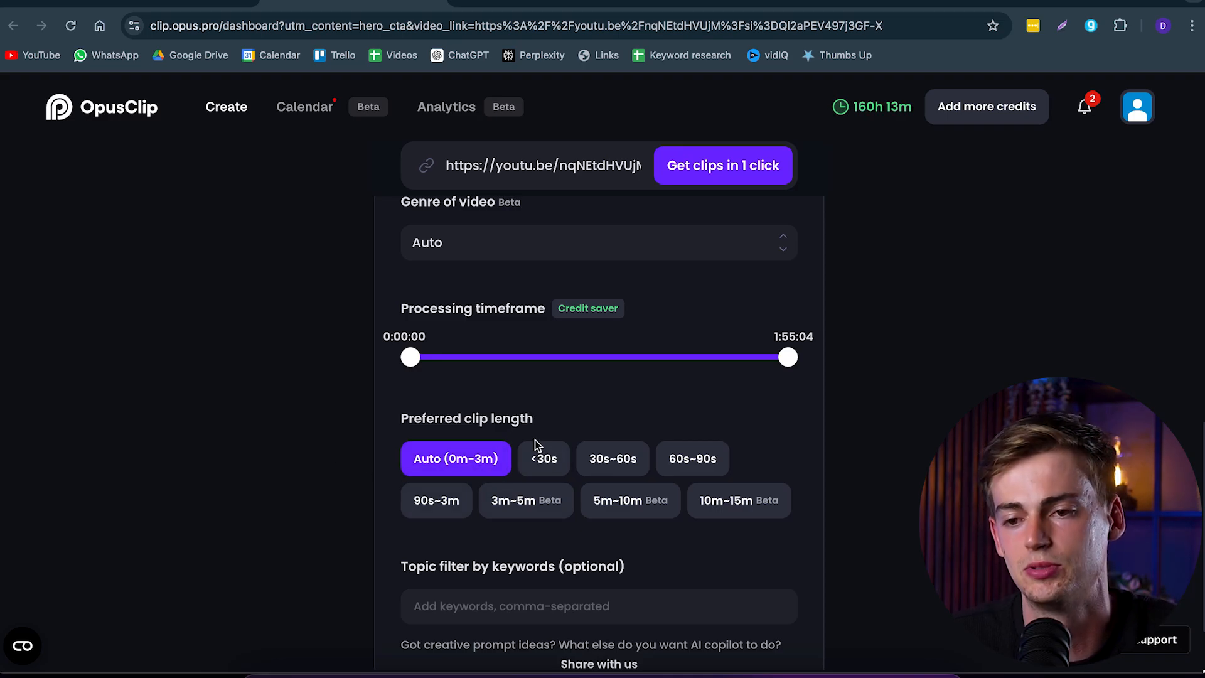
pyautogui.moveTo(692, 182)
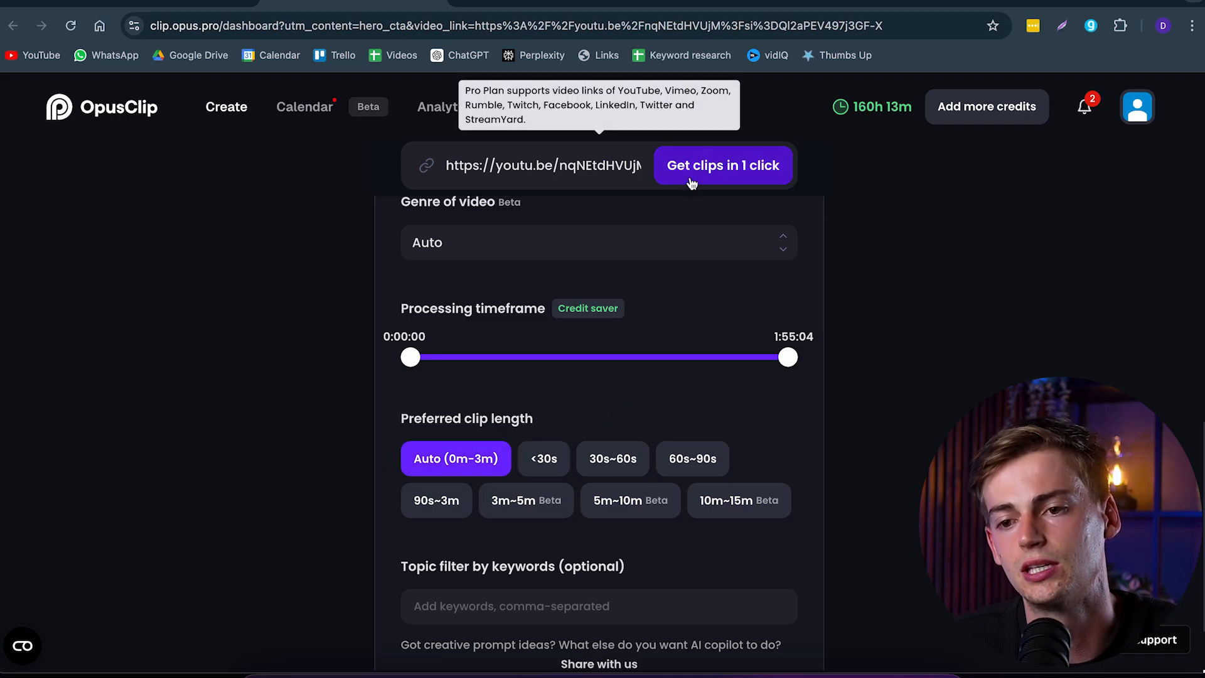
pyautogui.click(723, 166)
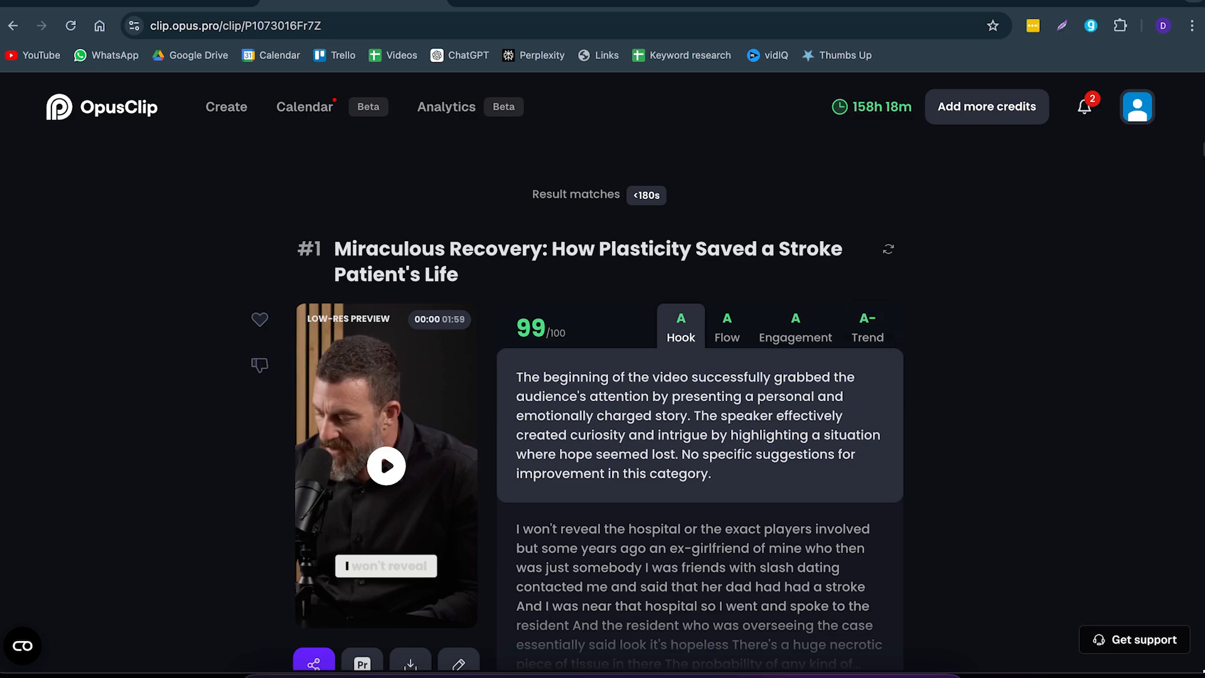
# Check clip #1's Trend grade, return to Hook, and open the clip in the editor
pyautogui.scroll(-3)
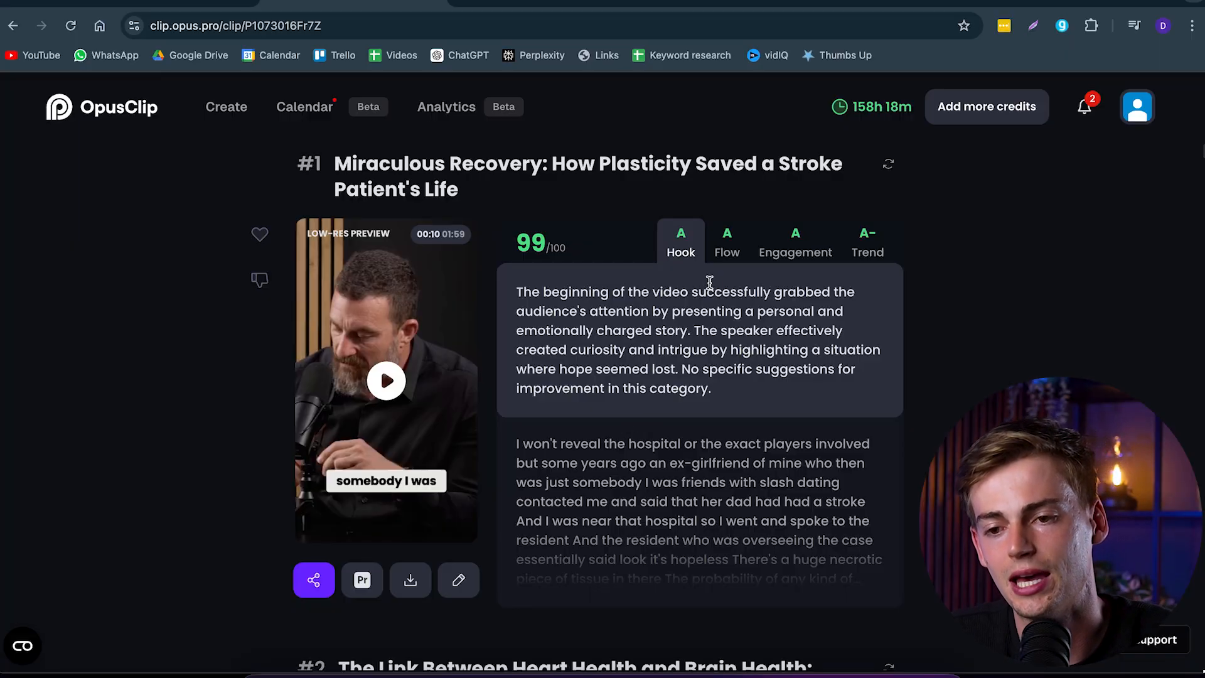
pyautogui.click(867, 243)
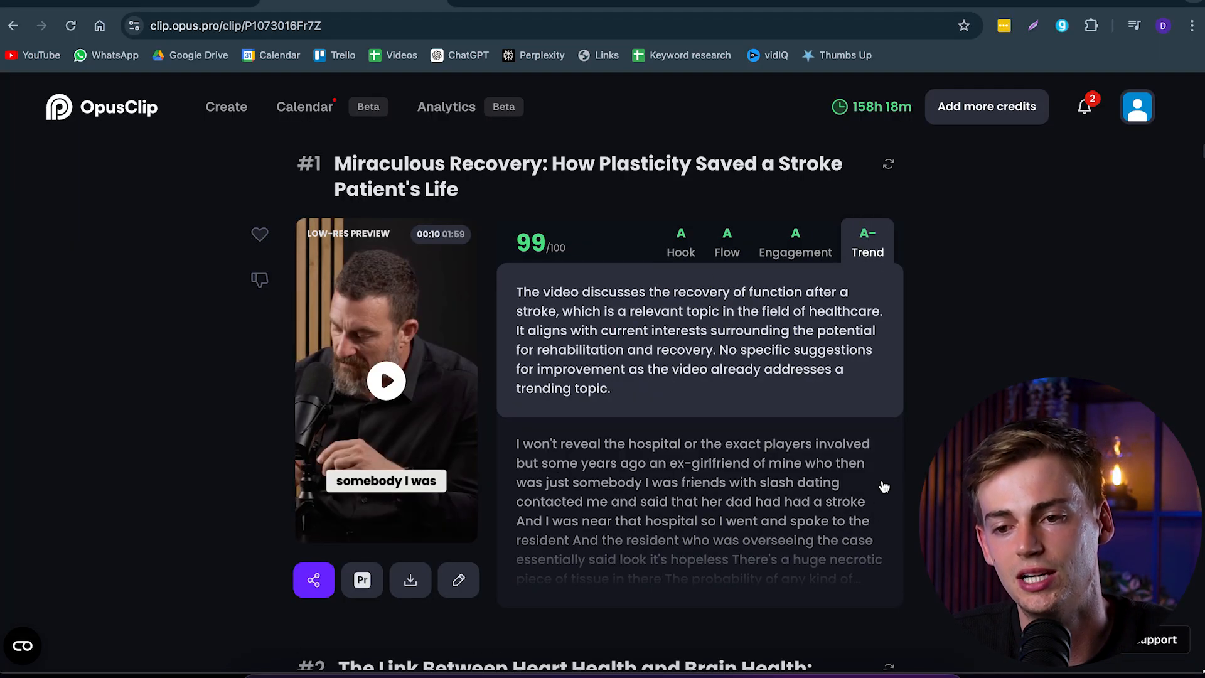
pyautogui.moveTo(677, 314)
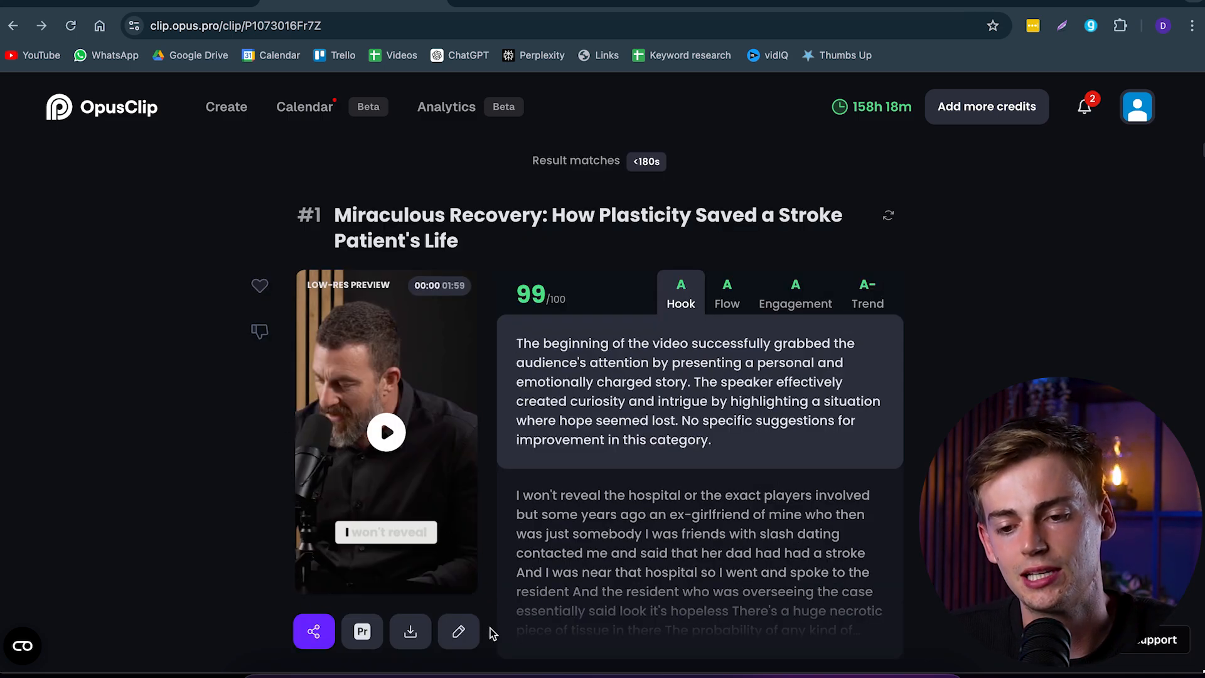
pyautogui.click(458, 631)
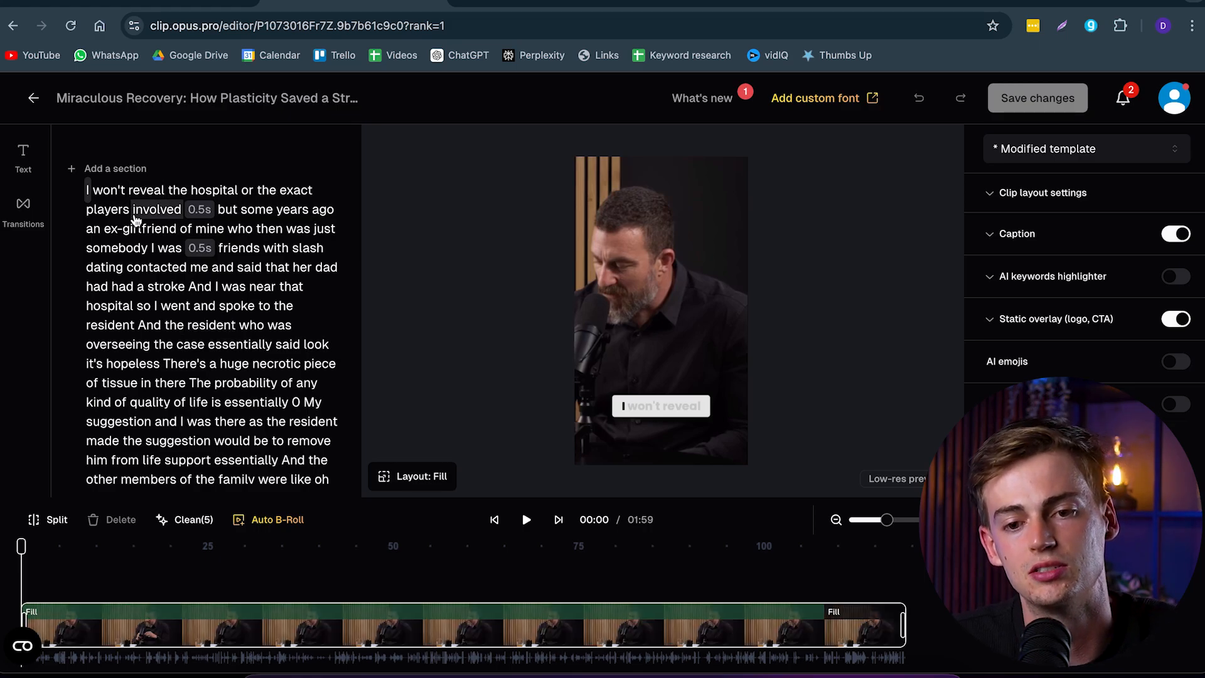
# Add the earlier transcript lines about research and critical decisions as a new section
pyautogui.click(113, 168)
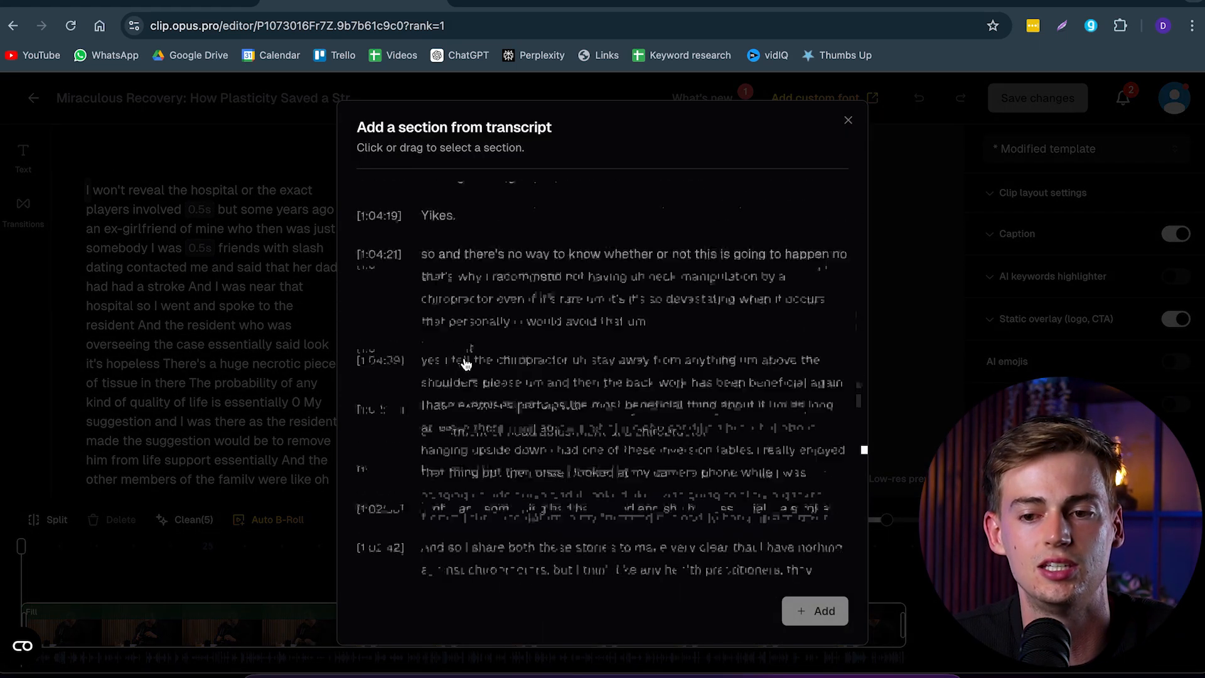
pyautogui.scroll(-3)
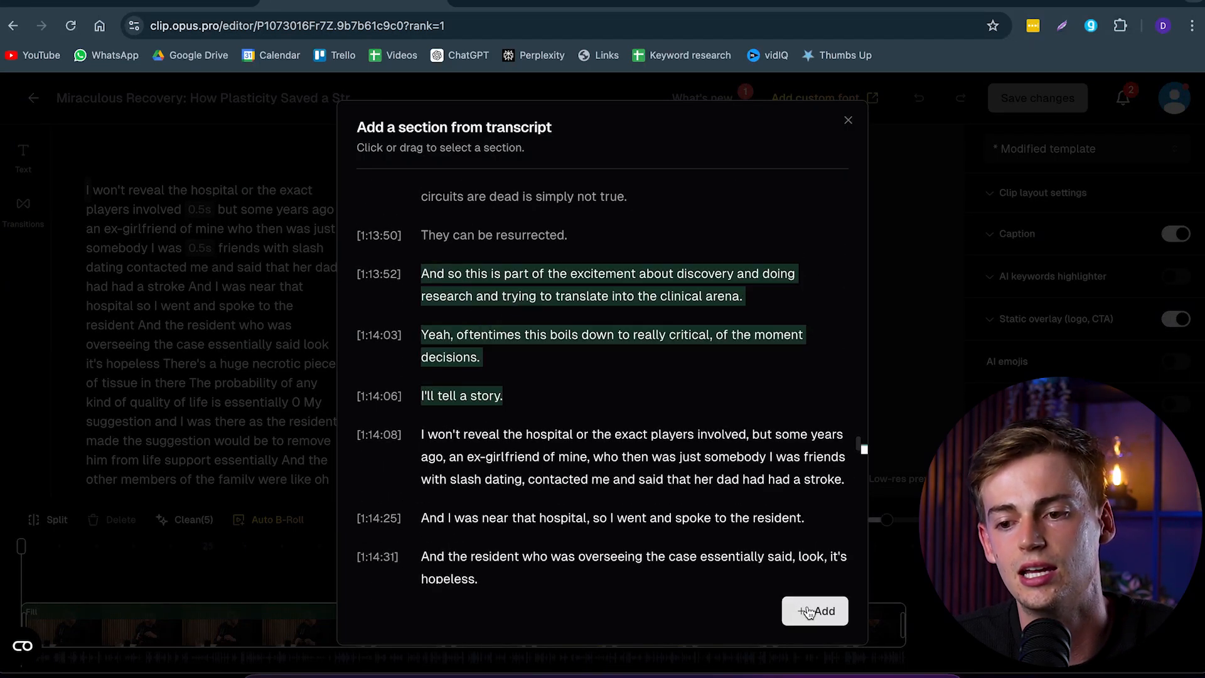
pyautogui.click(814, 610)
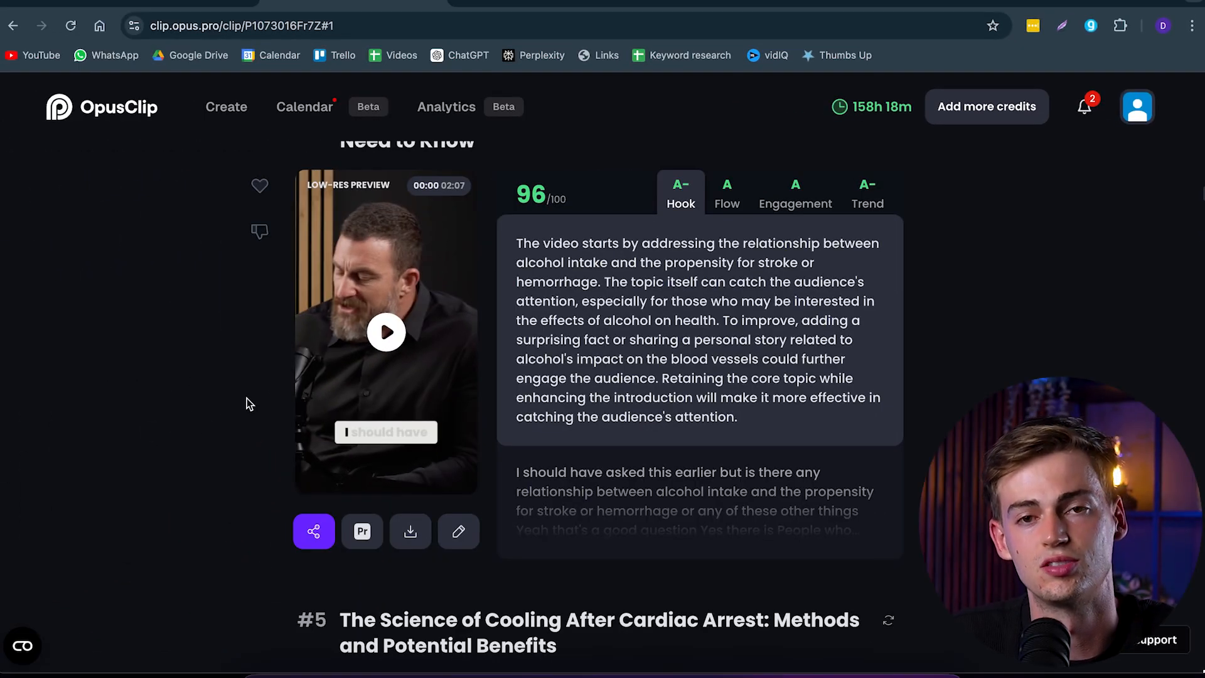
pyautogui.moveTo(314, 531)
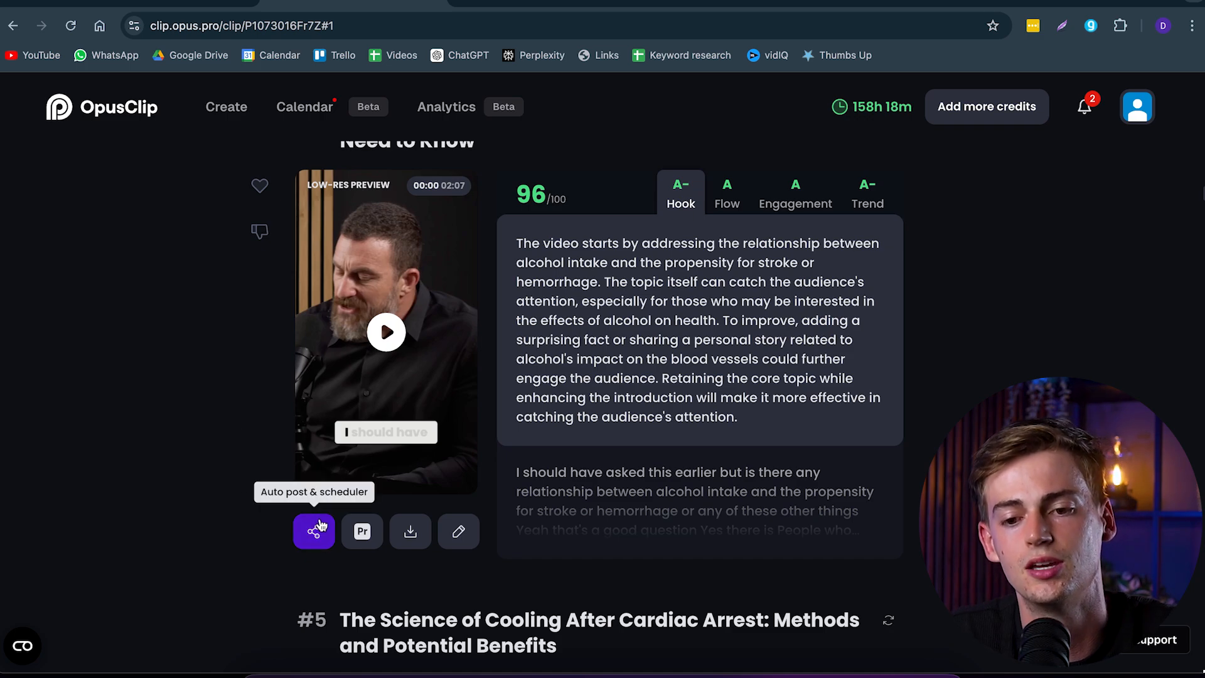
# Publish the clip as a Public YouTube post via the scheduler, then view scheduled posts
pyautogui.click(314, 532)
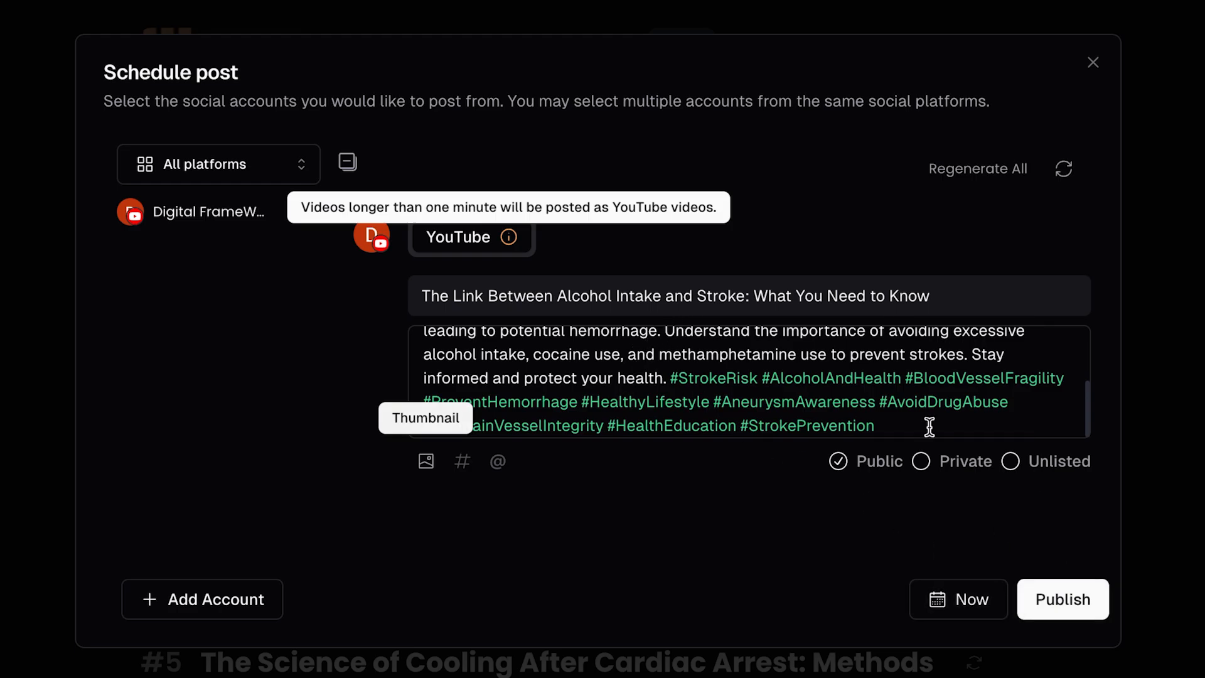
pyautogui.click(1063, 599)
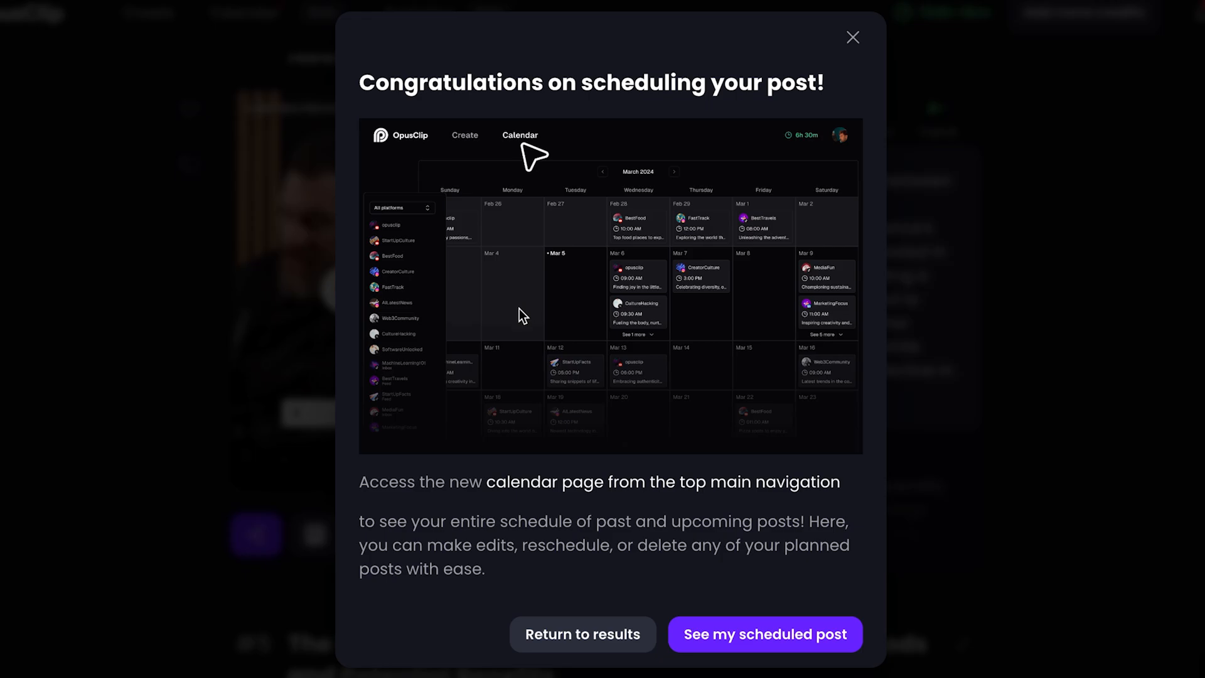
pyautogui.click(766, 634)
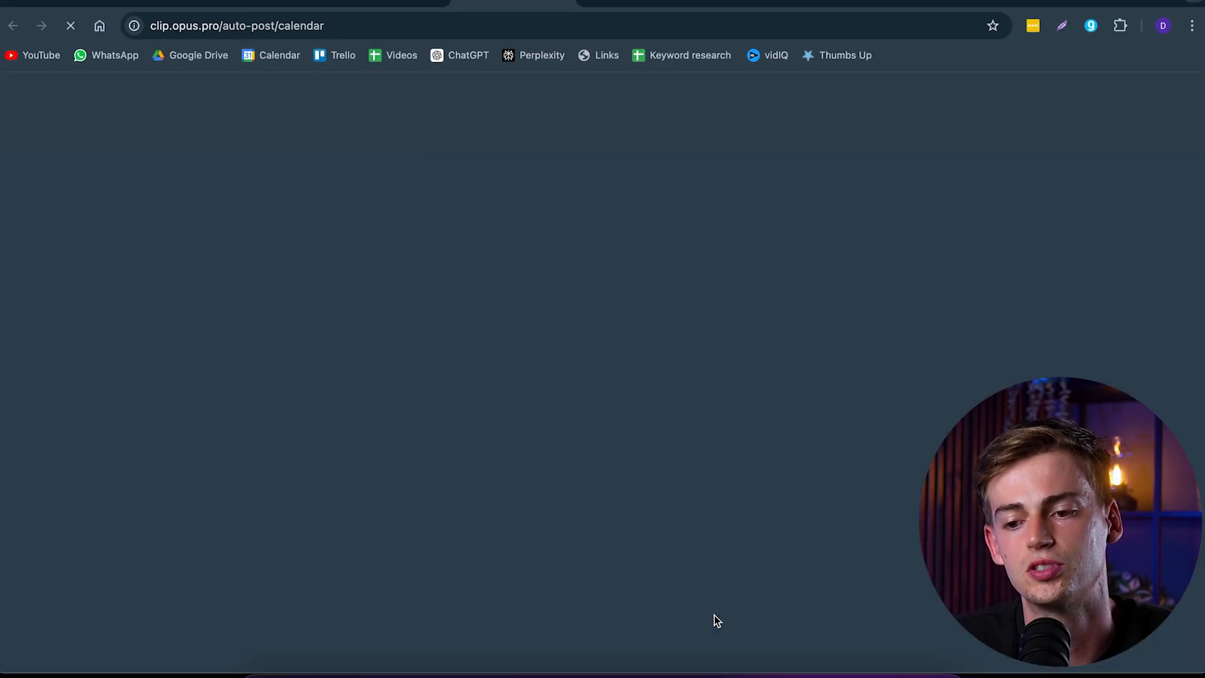